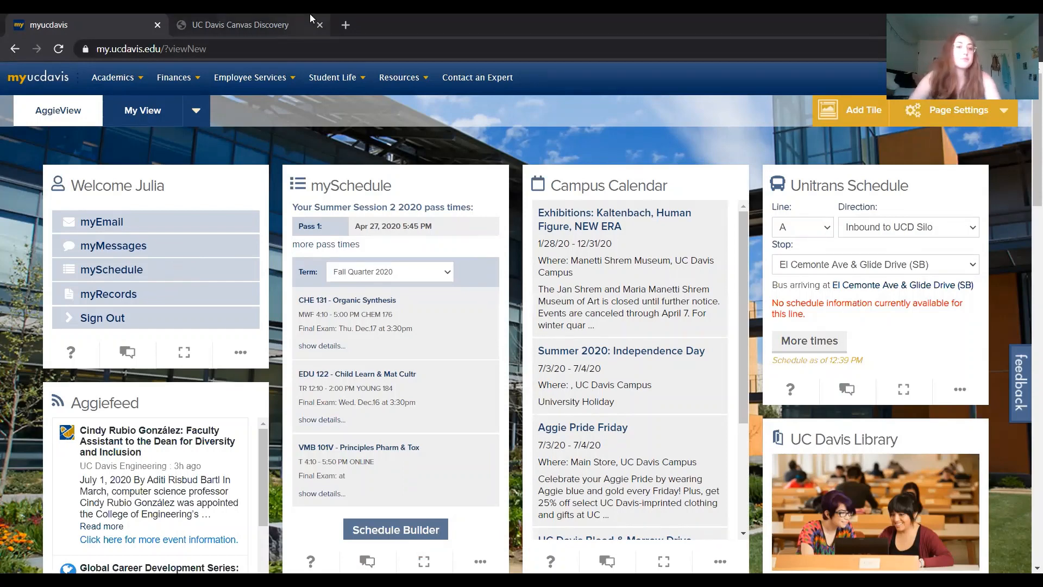
mouse_move(205, 196)
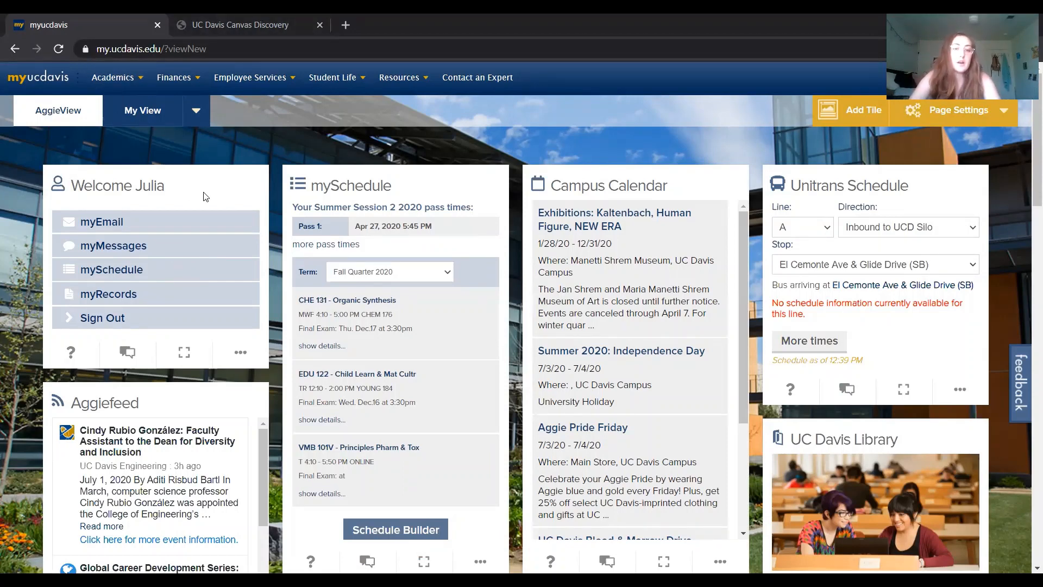
mouse_move(369, 425)
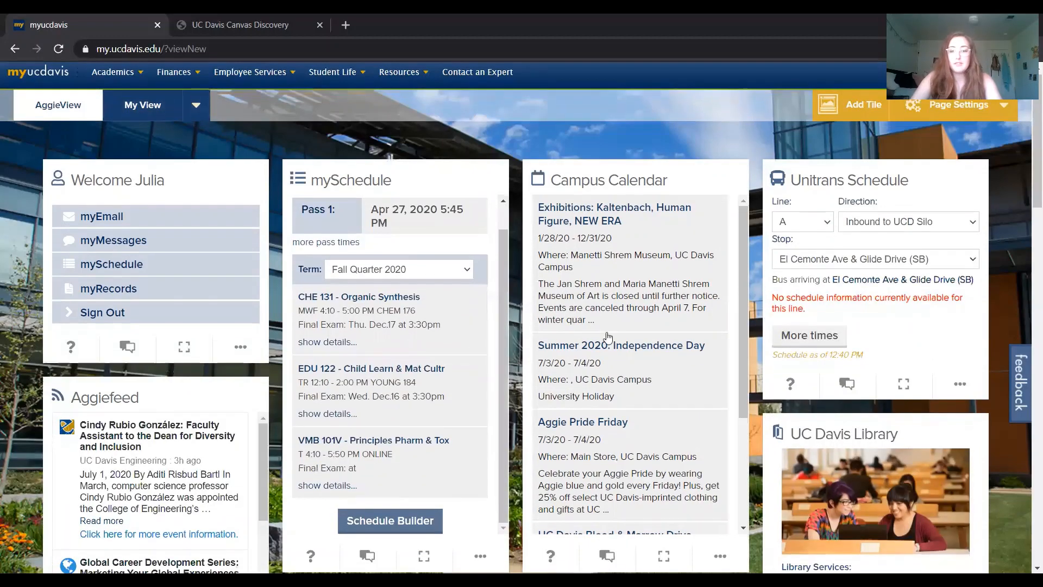
- Launch Schedule Builder from the portal and select Fall Quarter 2020 as the term
scroll(down, 3)
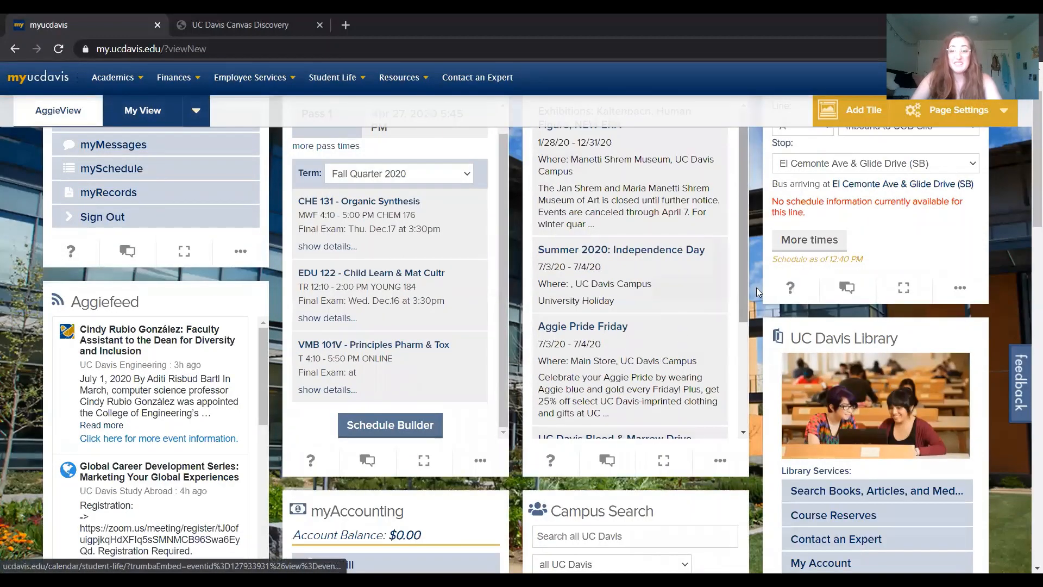
scroll(up, 3)
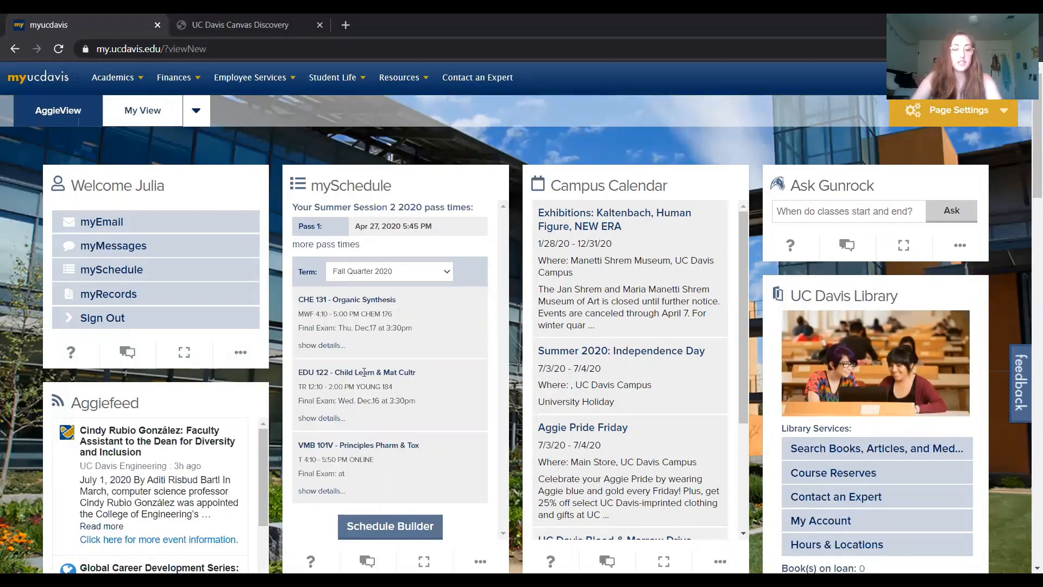
click(390, 527)
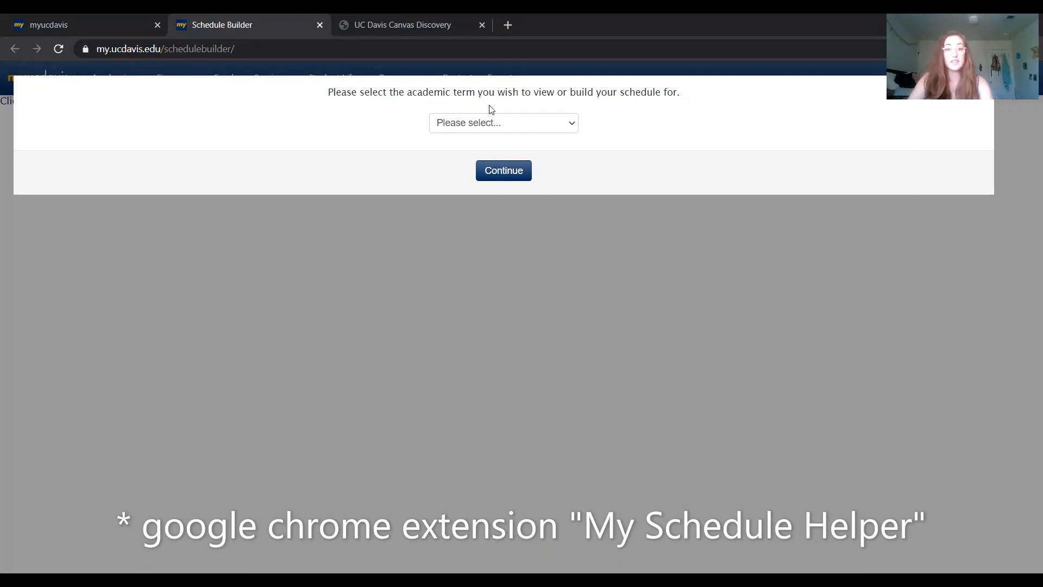
click(503, 123)
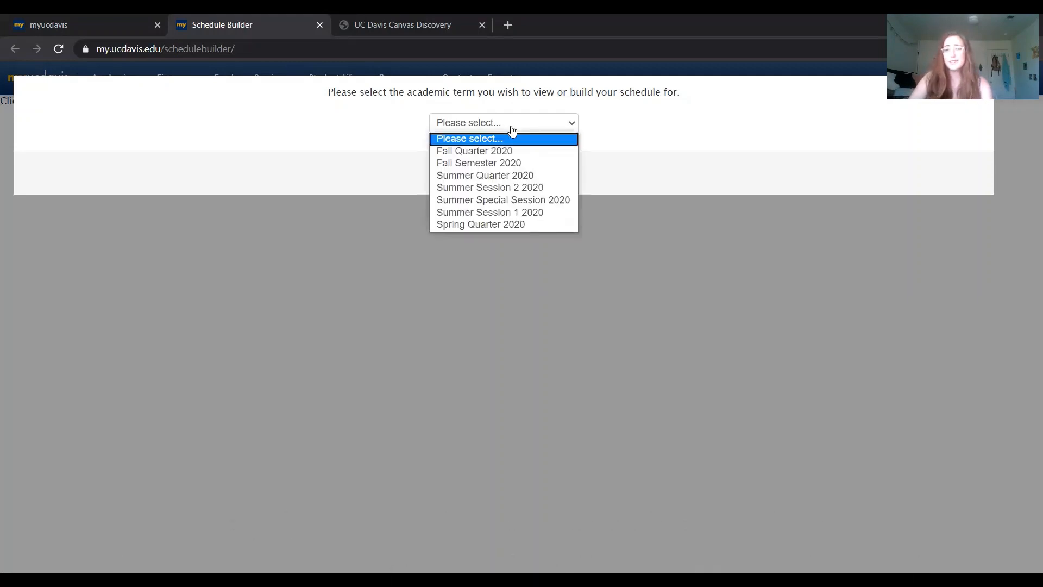
click(474, 150)
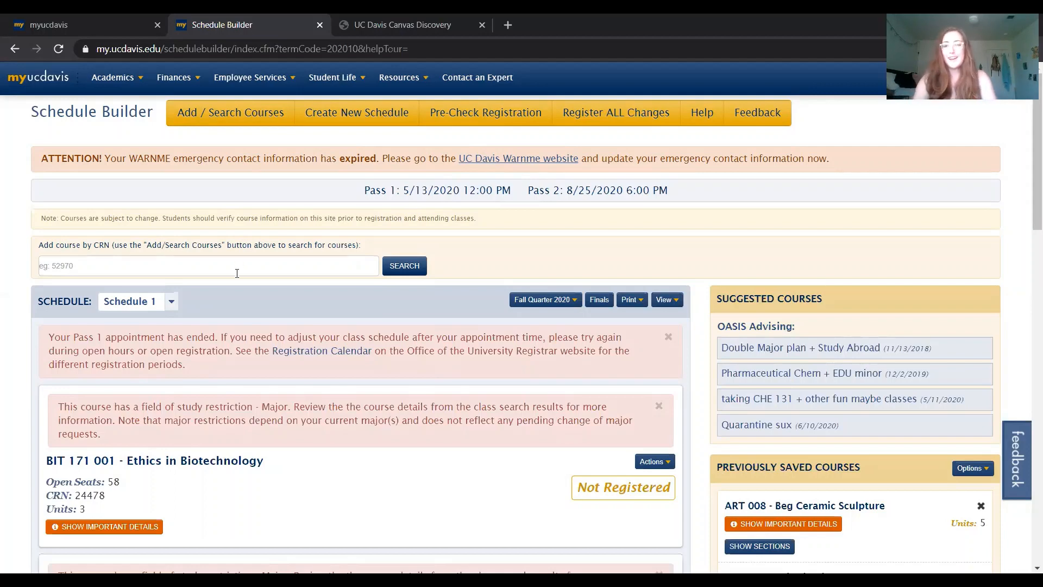
- Search for CHE 2A and scroll through the General Chemistry section results
text(CHE 2a)
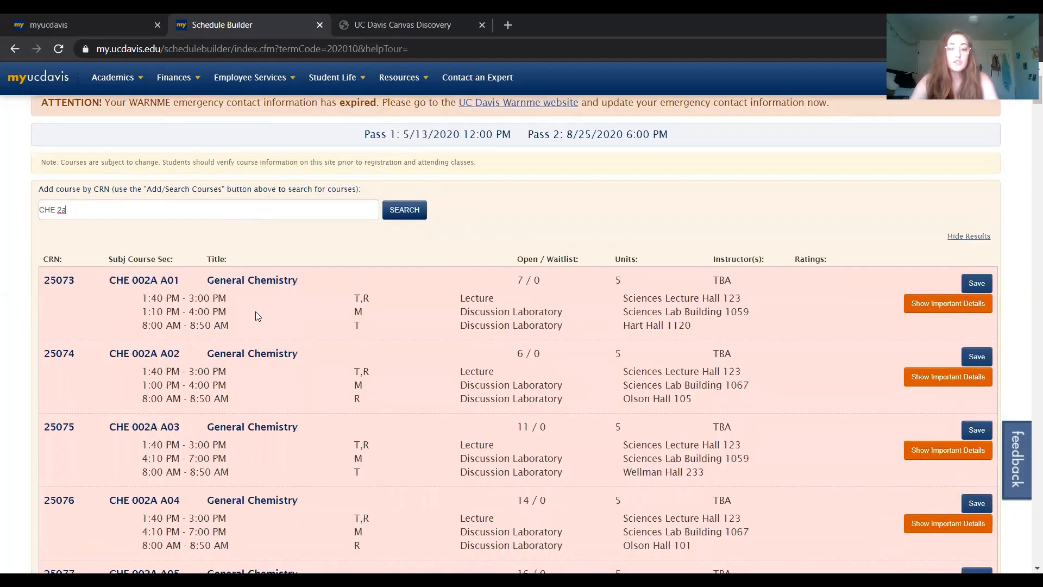
scroll(down, 3)
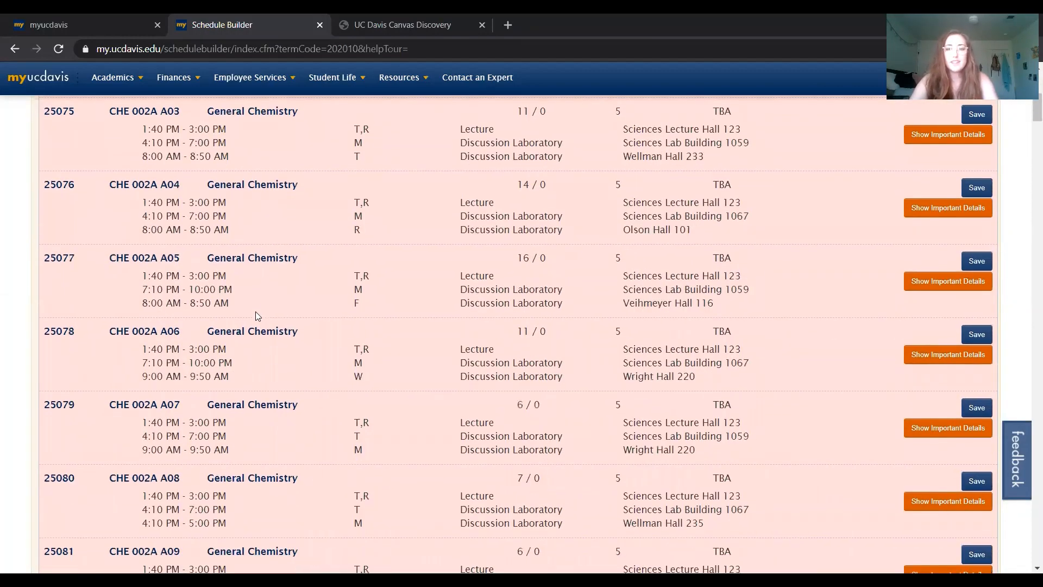
scroll(down, 3)
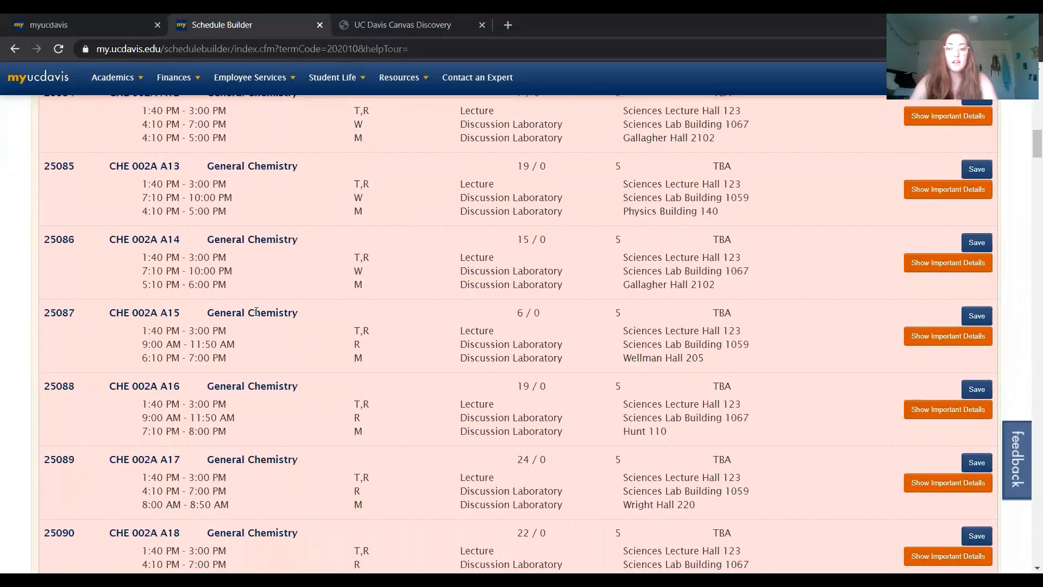
scroll(down, 3)
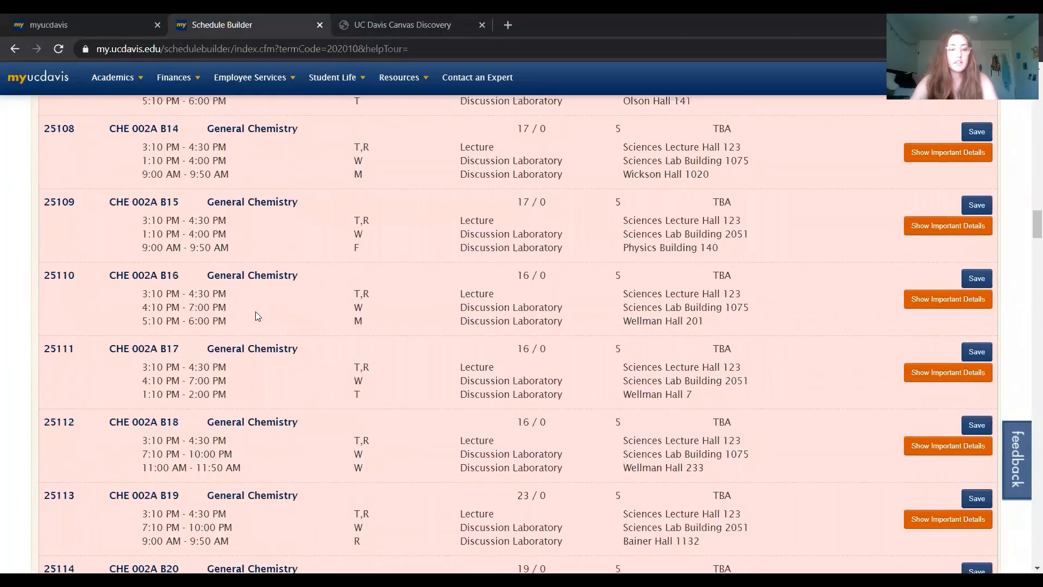
scroll(down, 3)
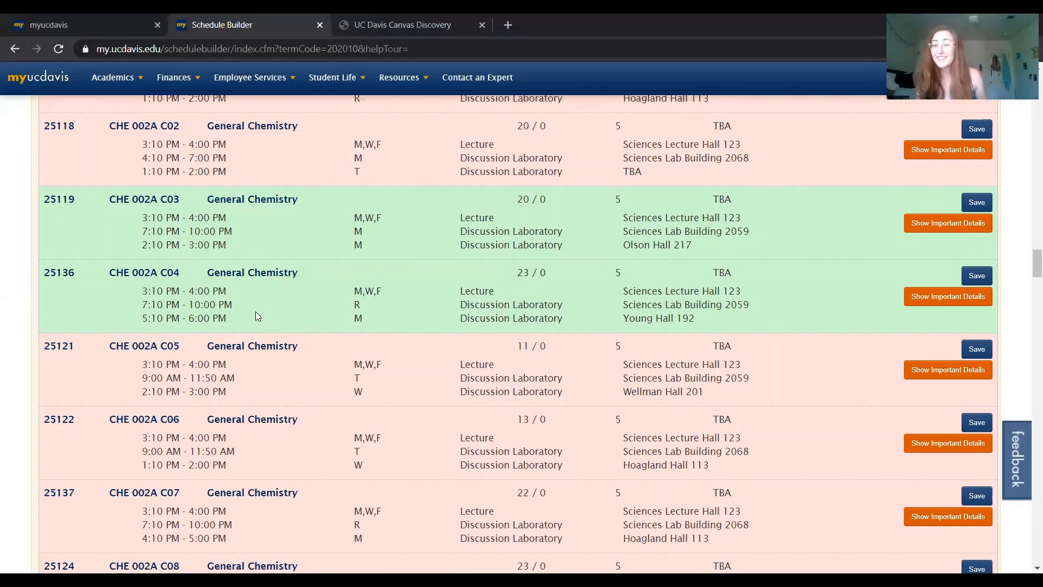
mouse_move(775, 223)
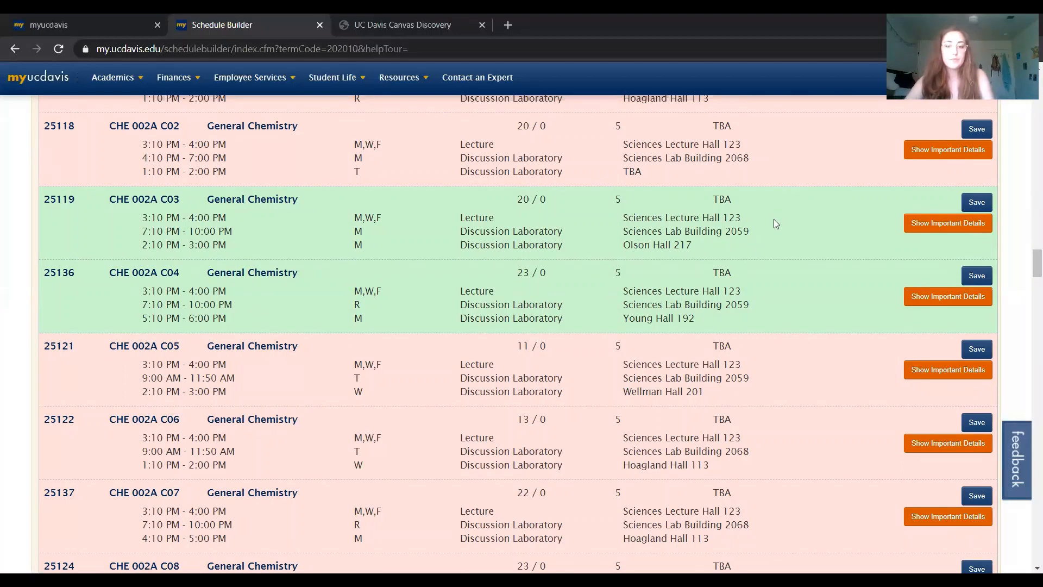
- Save section CHE 002A C13 (CRN 25129) and scroll to the end of the results
scroll(down, 3)
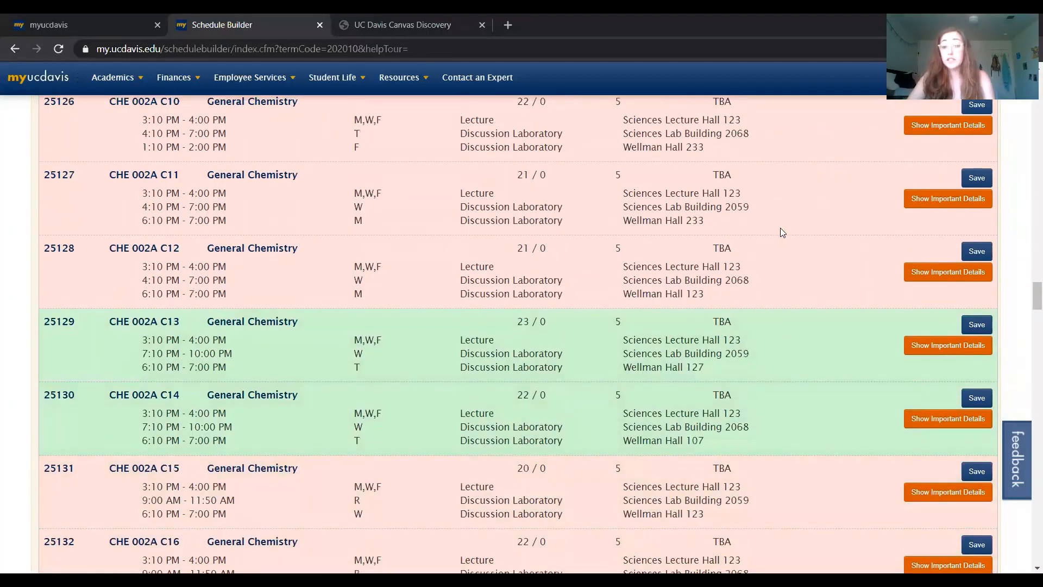
mouse_move(475, 331)
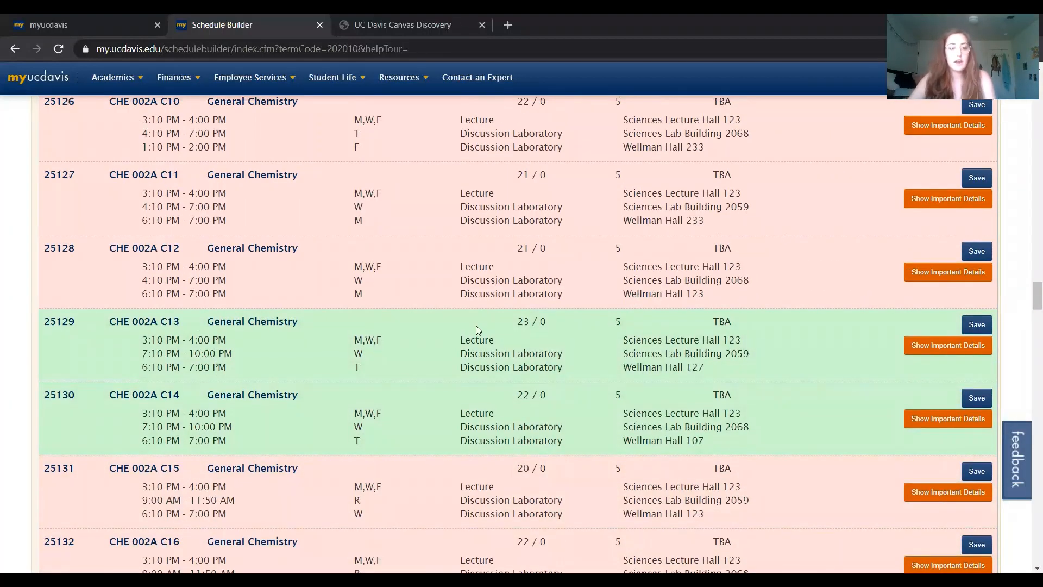
mouse_move(307, 326)
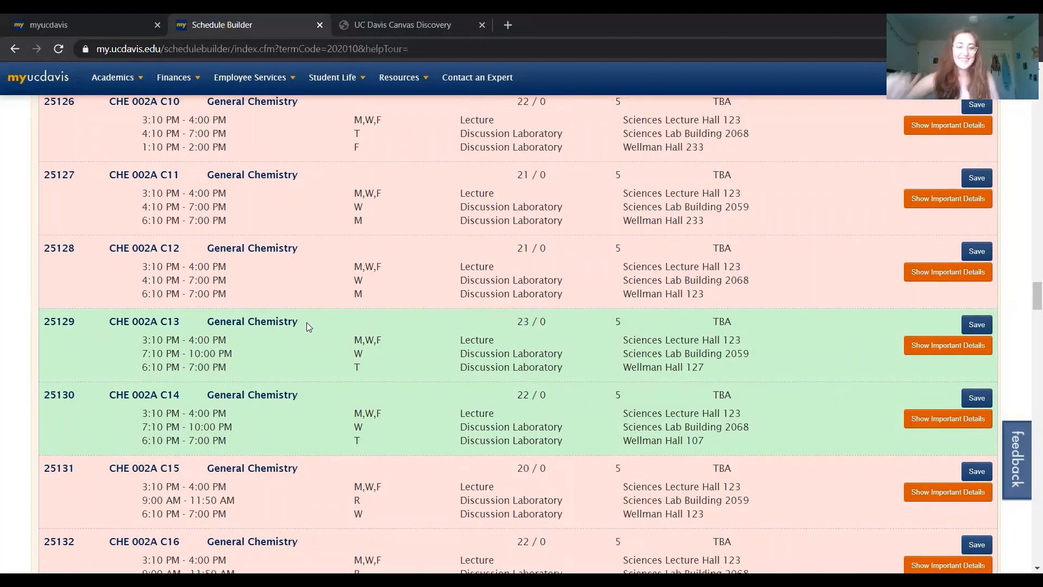
mouse_move(540, 341)
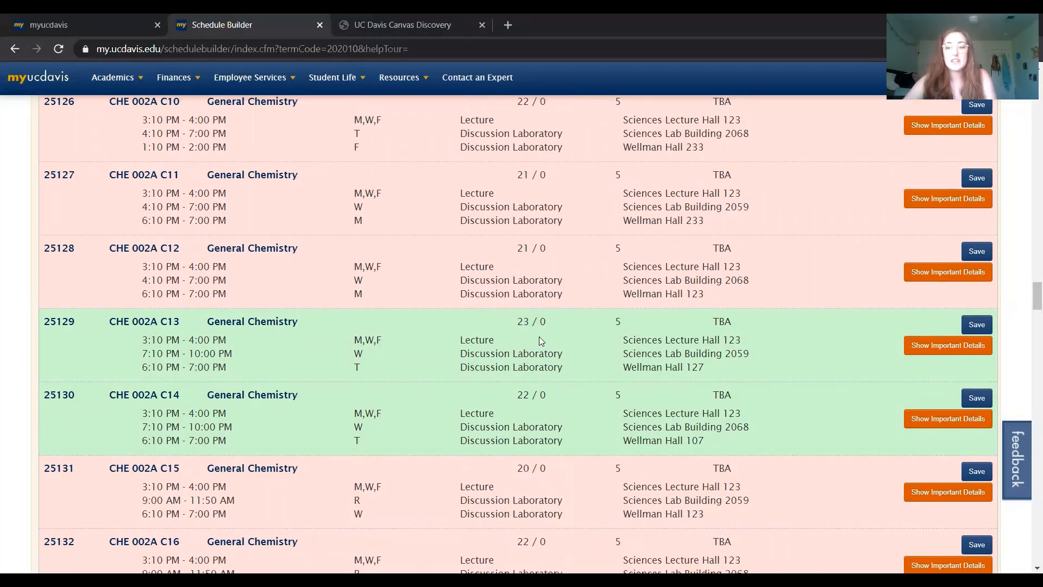
click(977, 325)
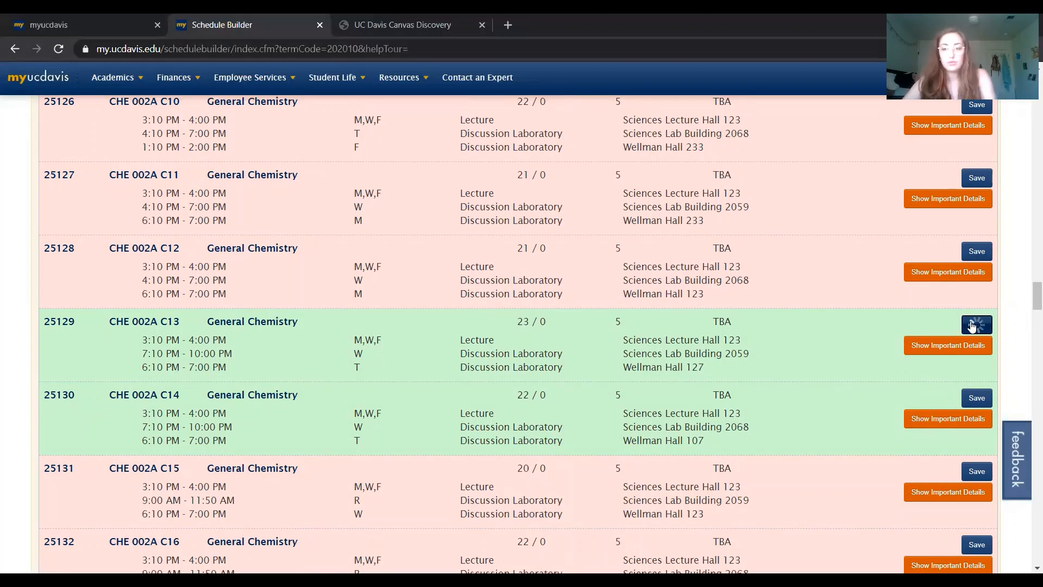
click(976, 325)
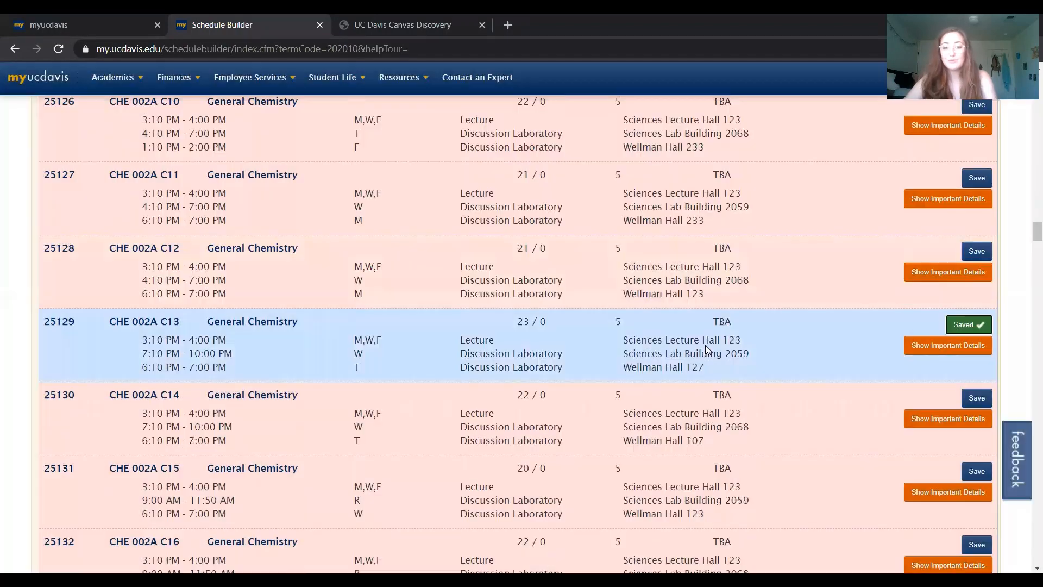
scroll(down, 3)
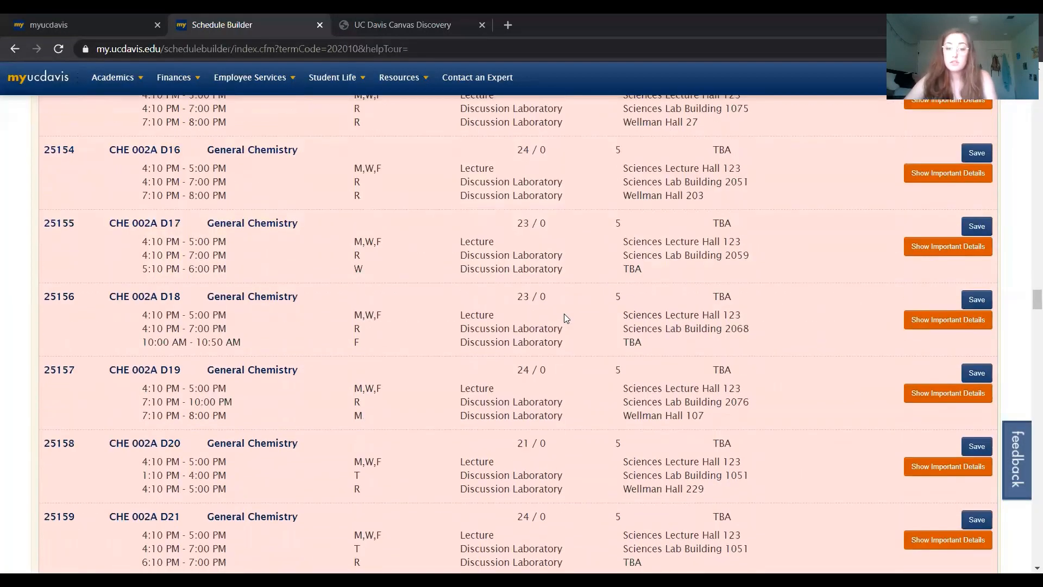
scroll(down, 3)
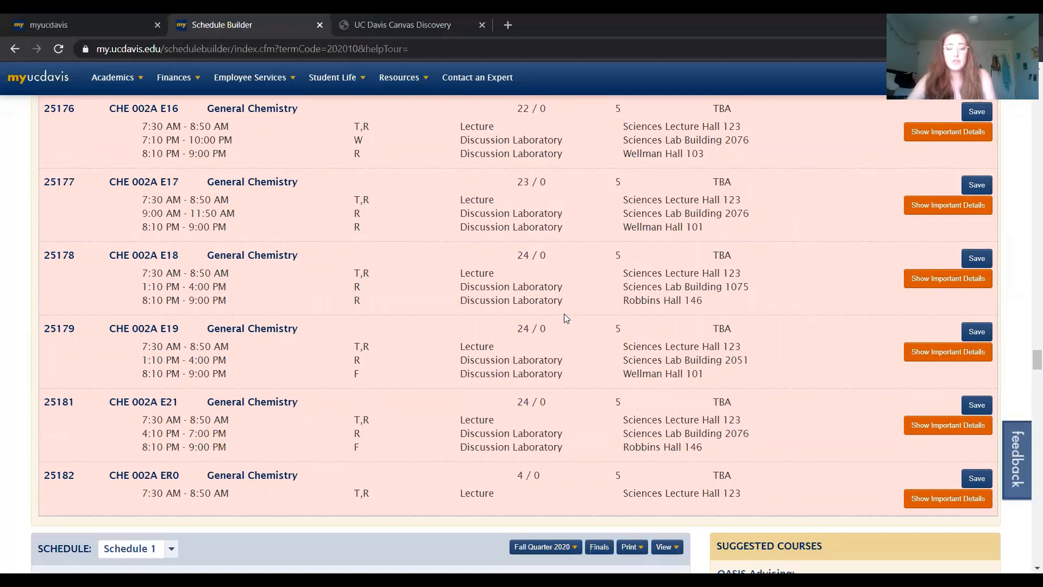
- Switch Schedule 1 to Calendar View, showing the BIT 171, EDU and DES blocks
scroll(down, 3)
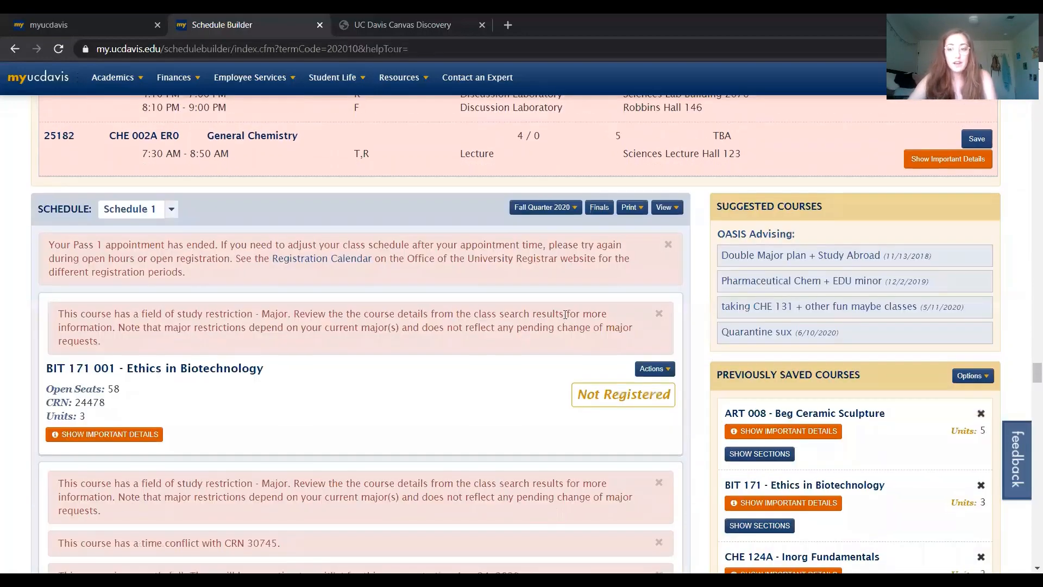
scroll(down, 3)
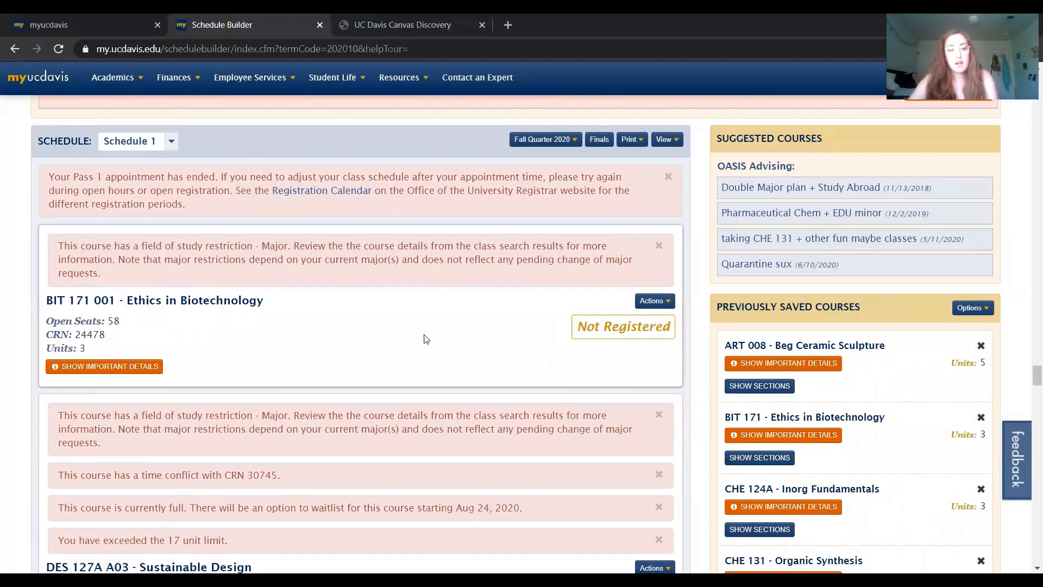
scroll(up, 3)
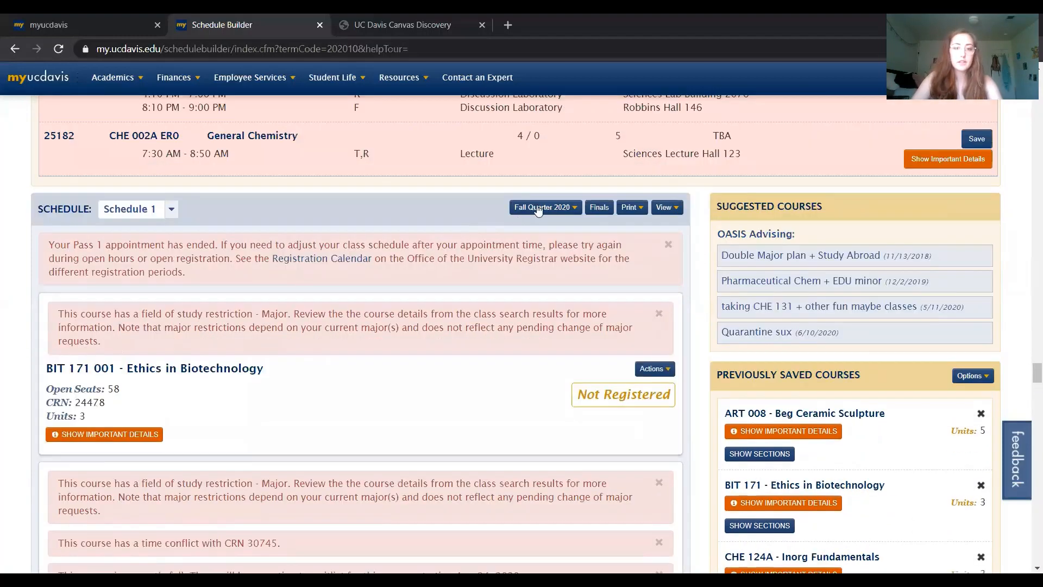
click(664, 207)
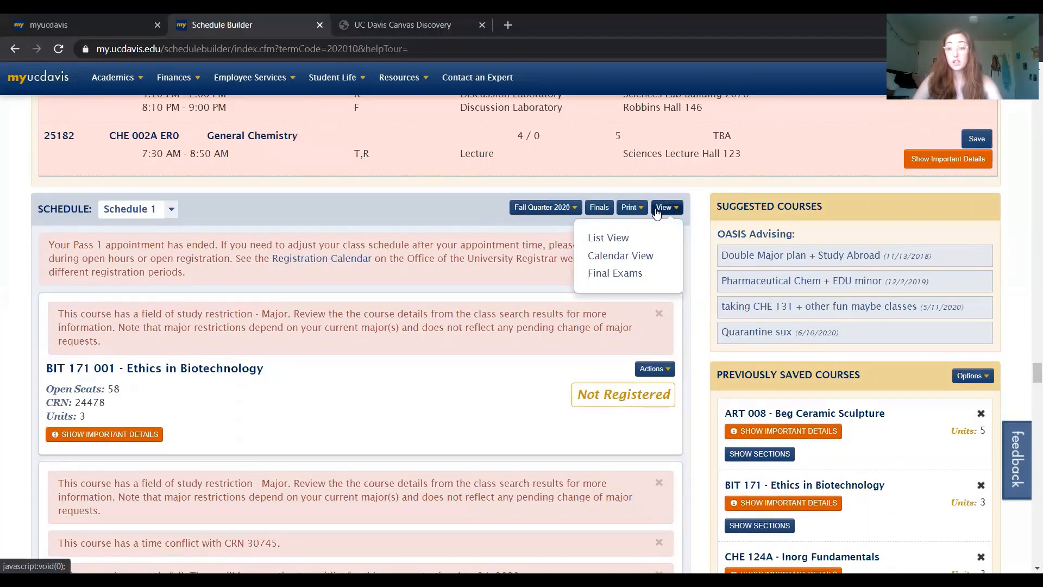
mouse_move(620, 255)
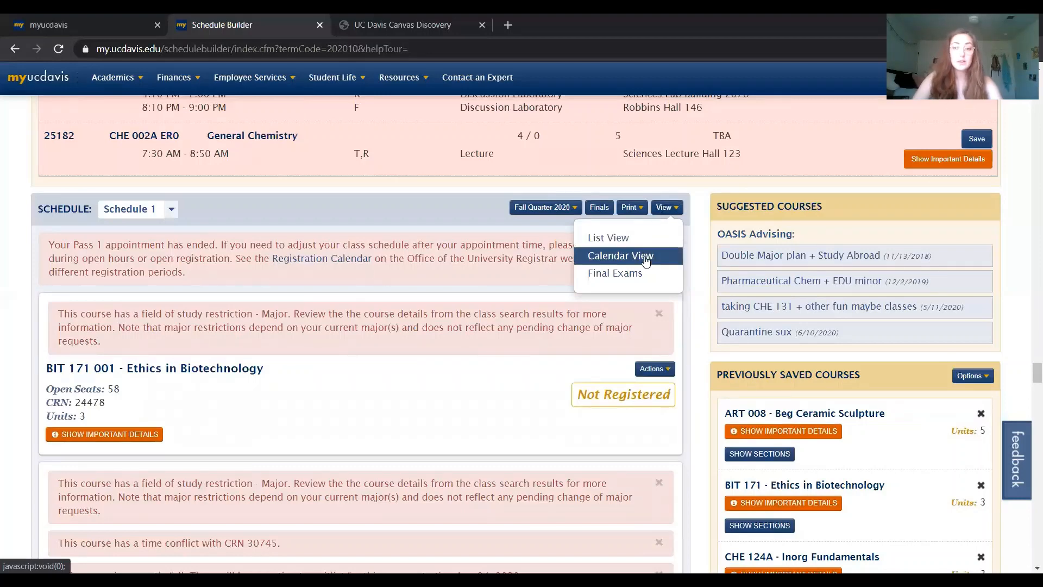
click(619, 255)
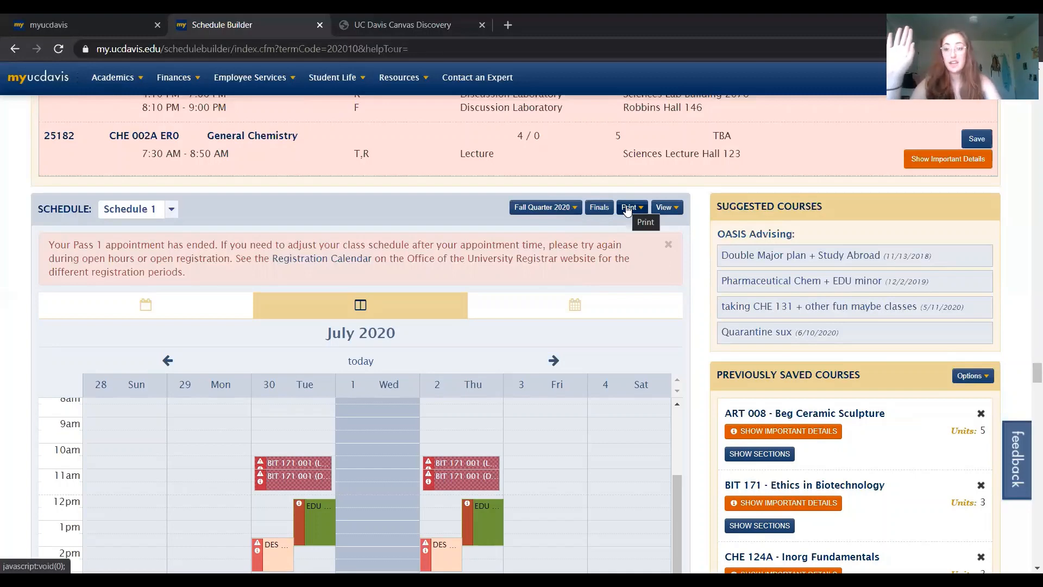
mouse_move(605, 209)
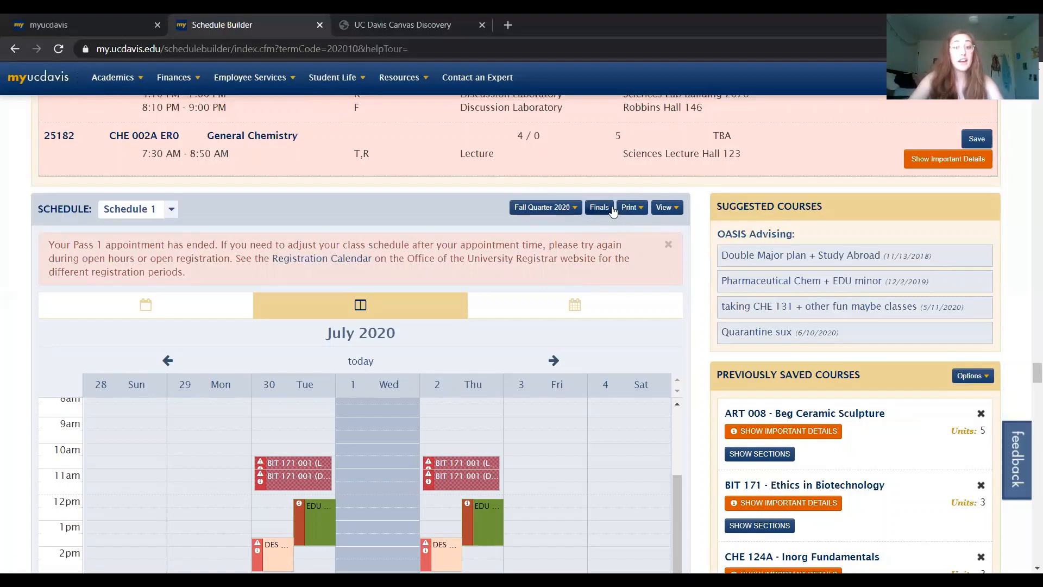
click(599, 207)
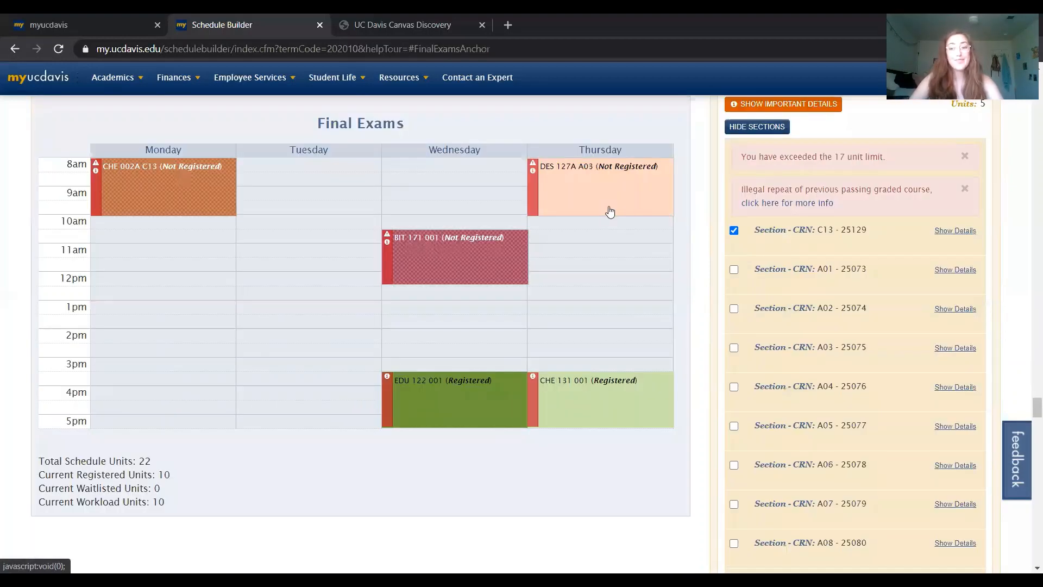
mouse_move(615, 215)
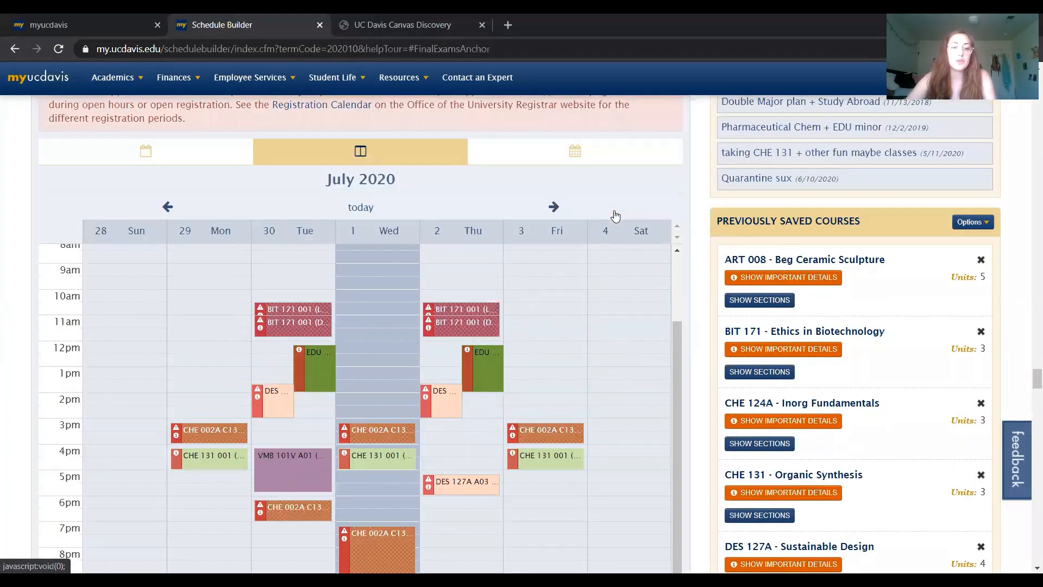
scroll(down, 3)
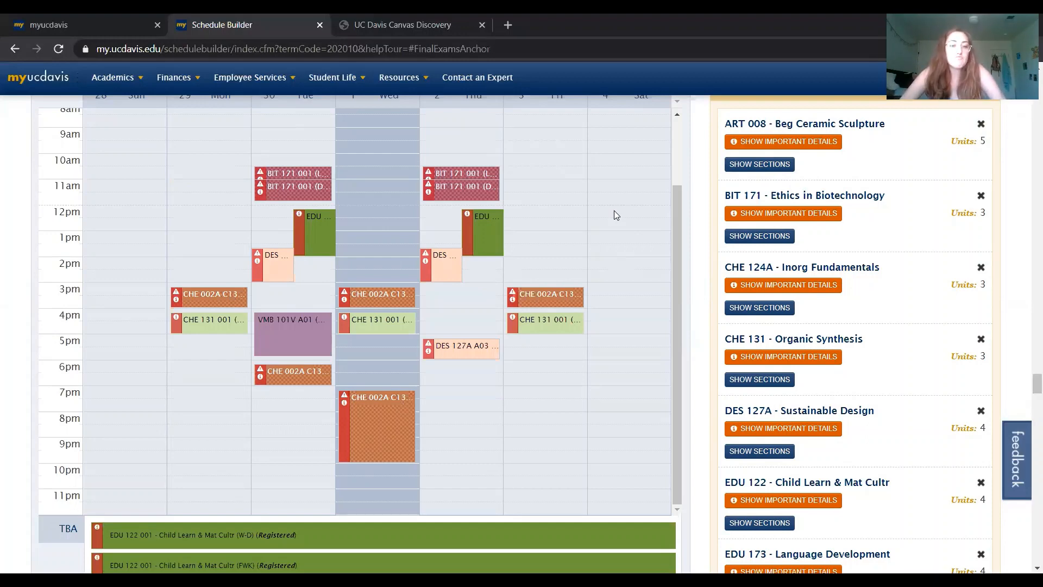
mouse_move(309, 231)
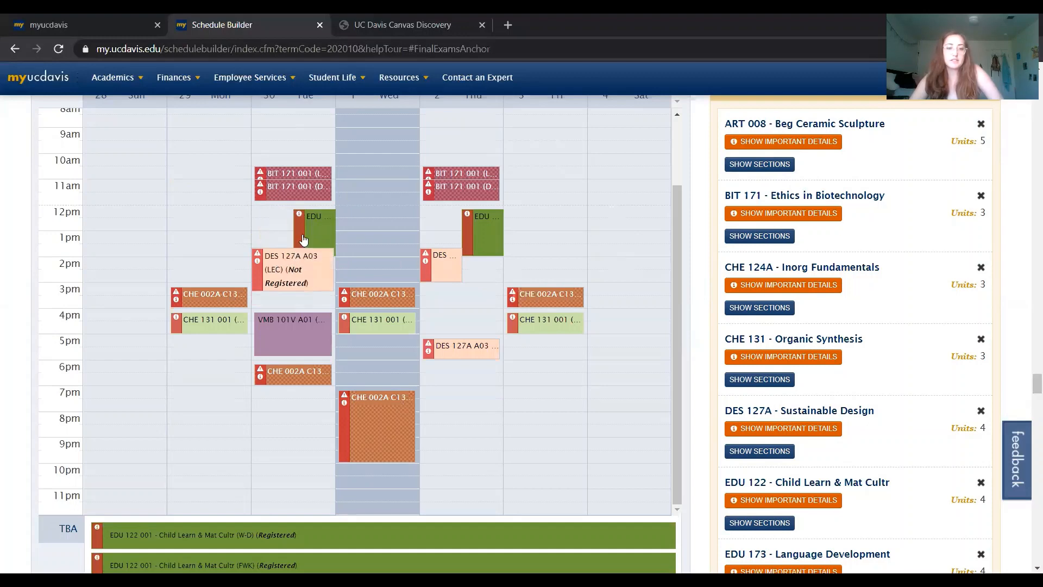
mouse_move(273, 278)
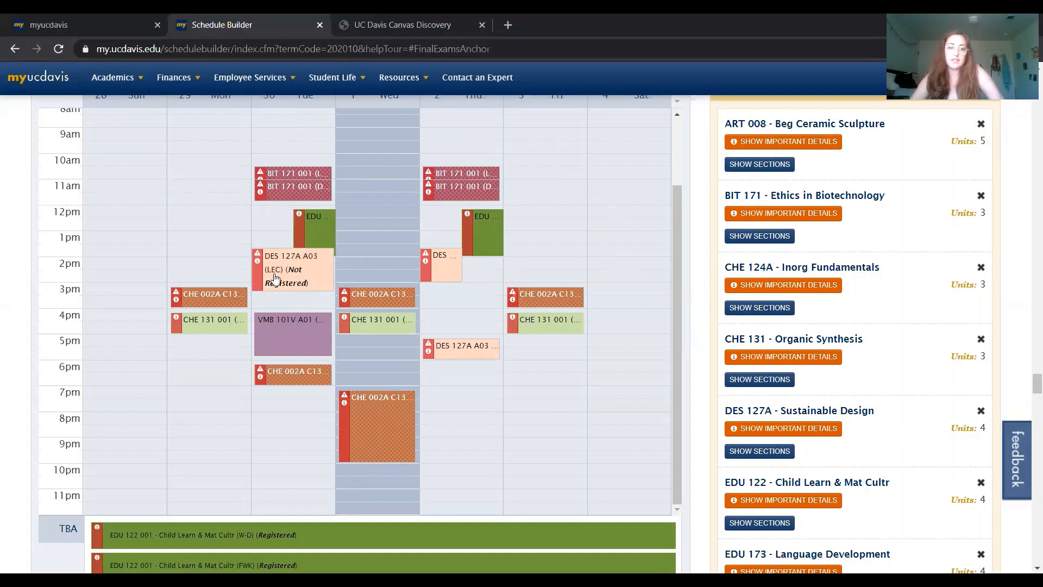
mouse_move(317, 231)
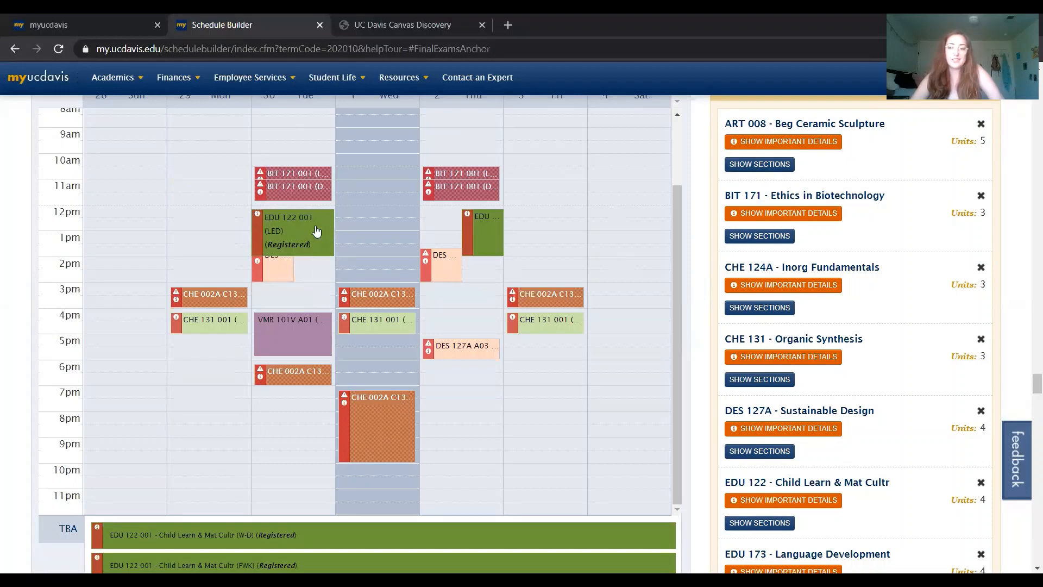
mouse_move(302, 228)
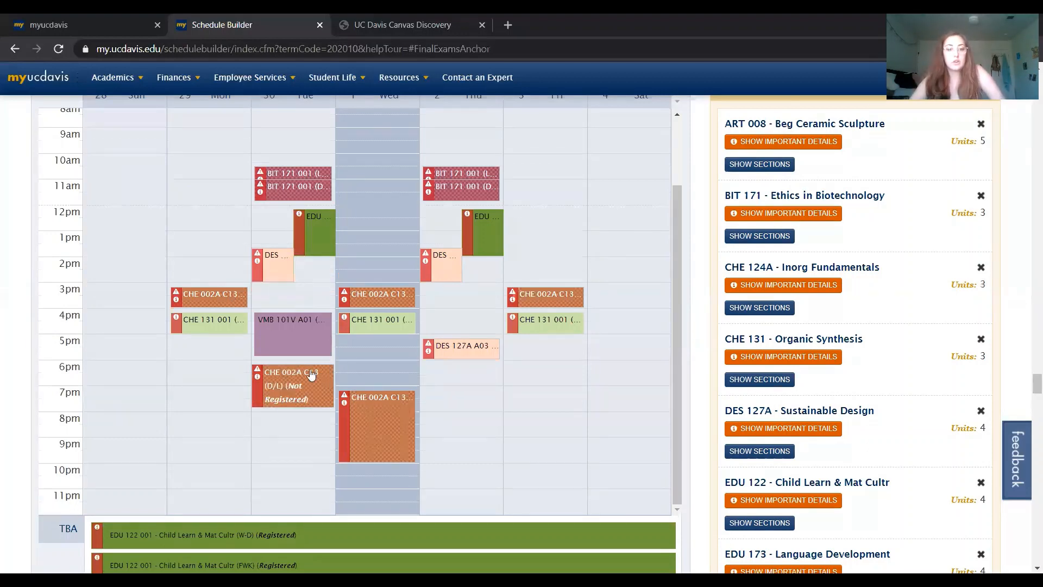
scroll(up, 3)
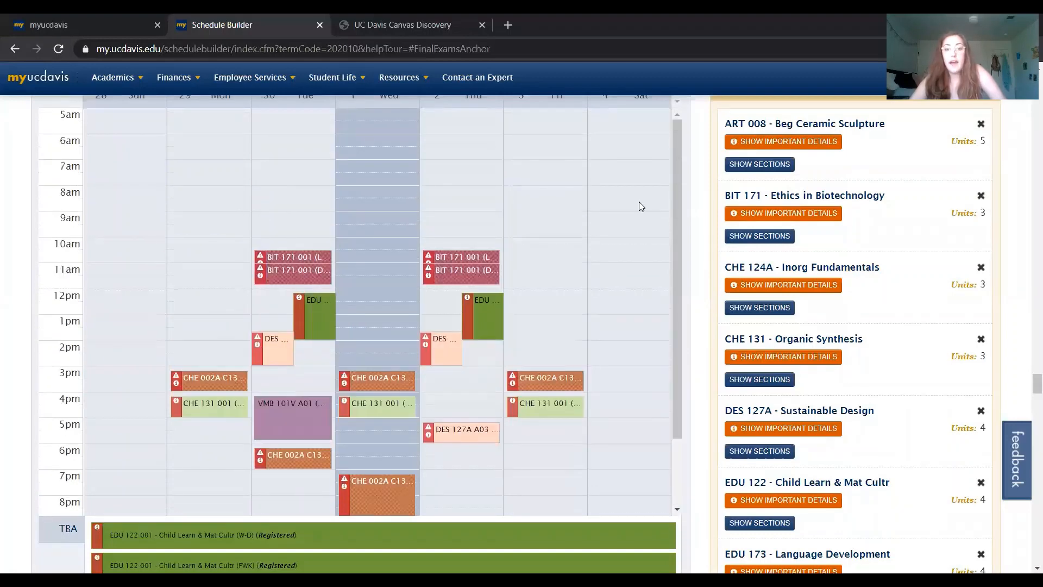
scroll(up, 3)
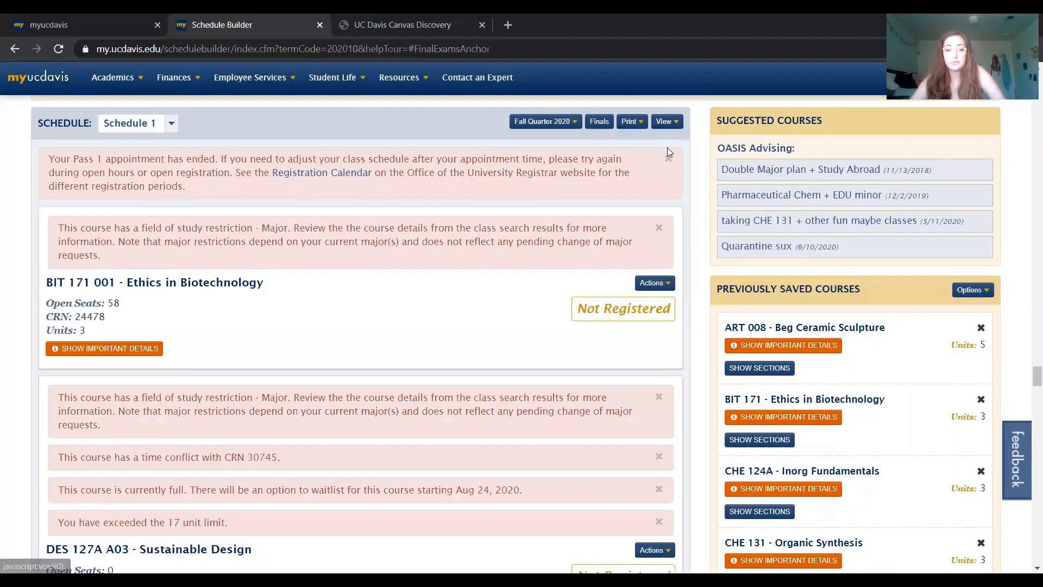
- Expand Important Details on the CHE 002A C13 card to see prerequisites and final exam
scroll(down, 3)
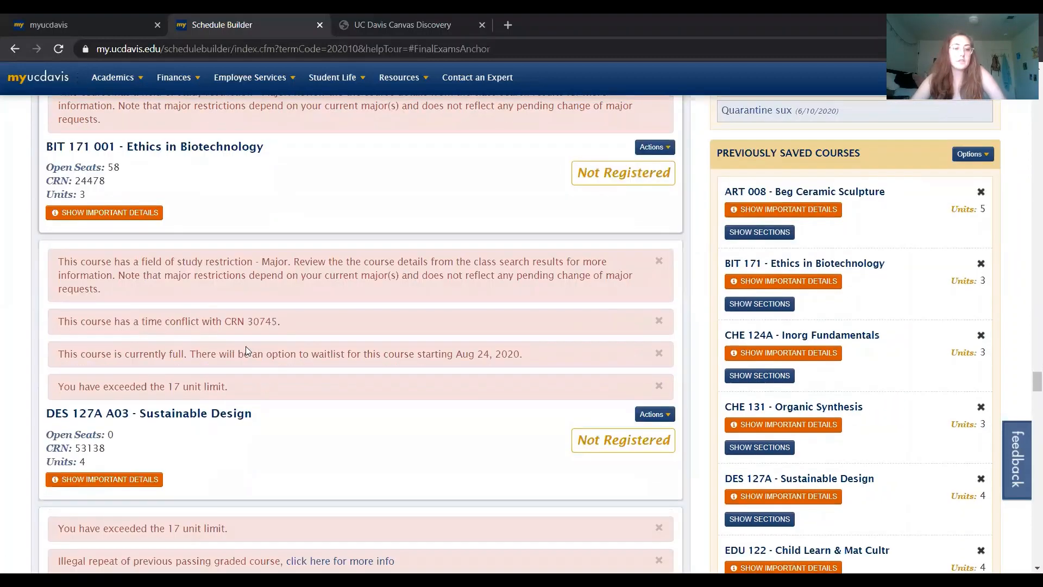
scroll(down, 3)
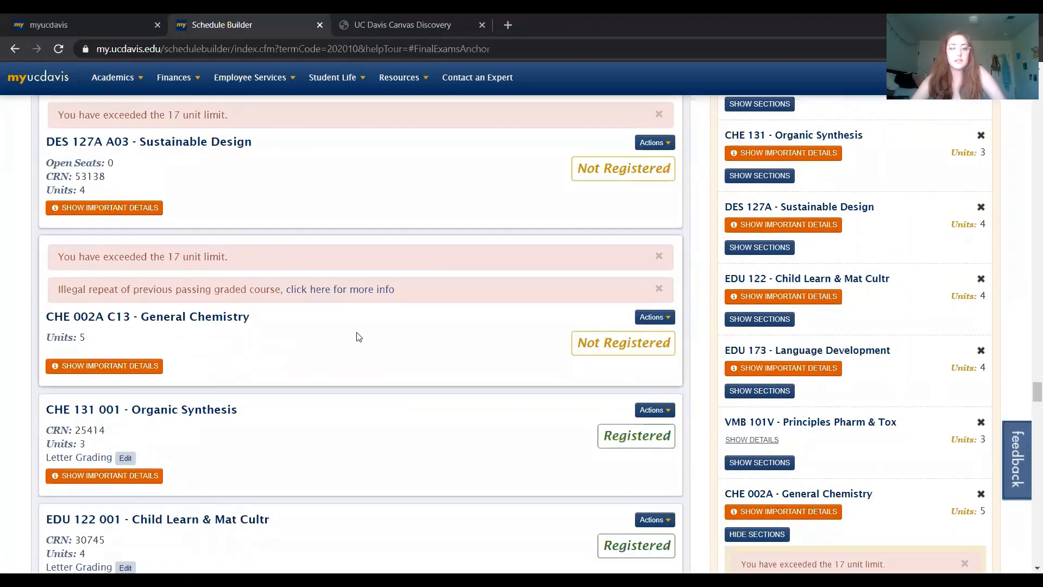
click(104, 365)
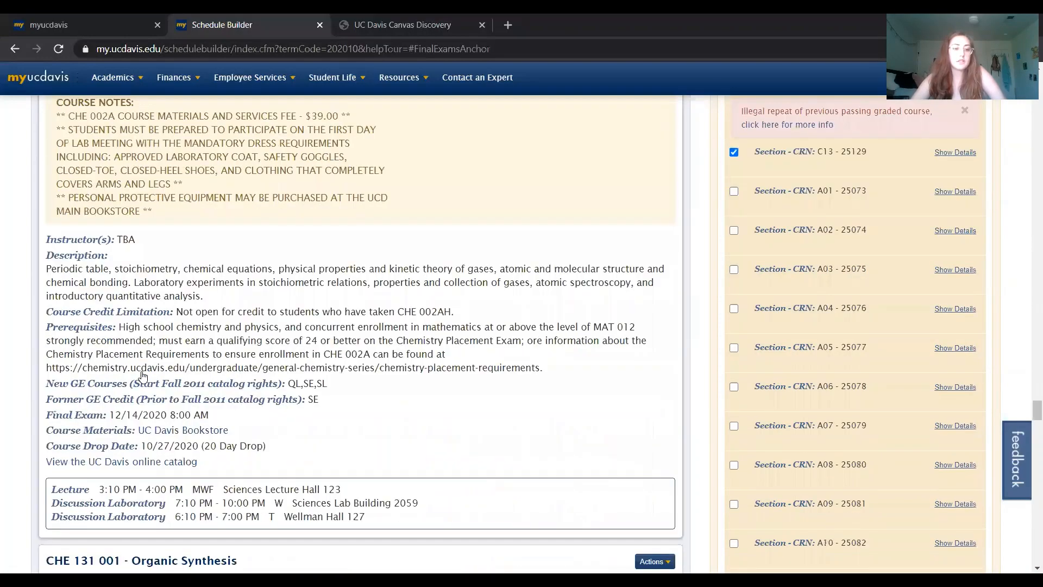
scroll(down, 3)
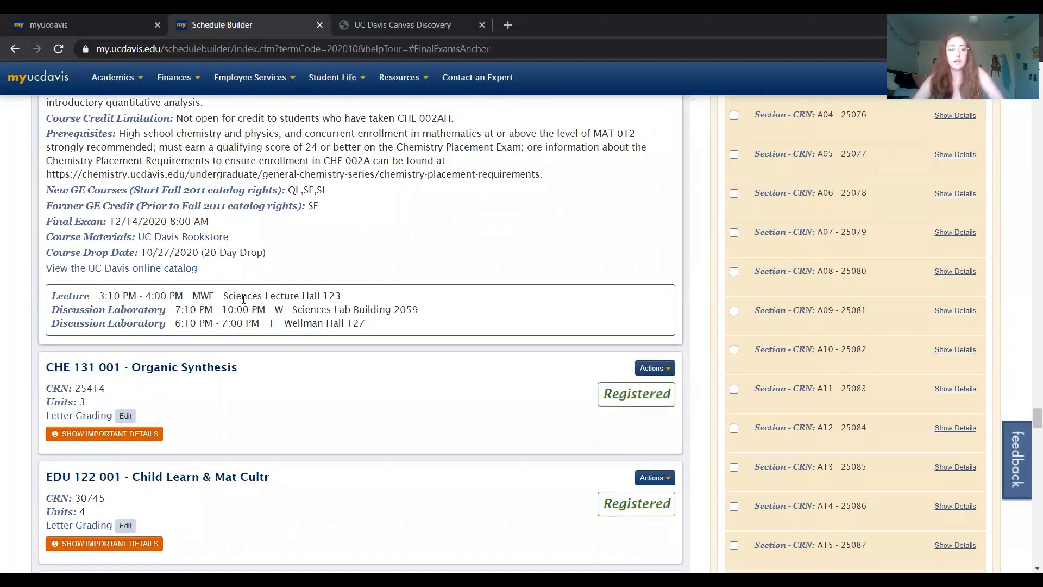
mouse_move(262, 347)
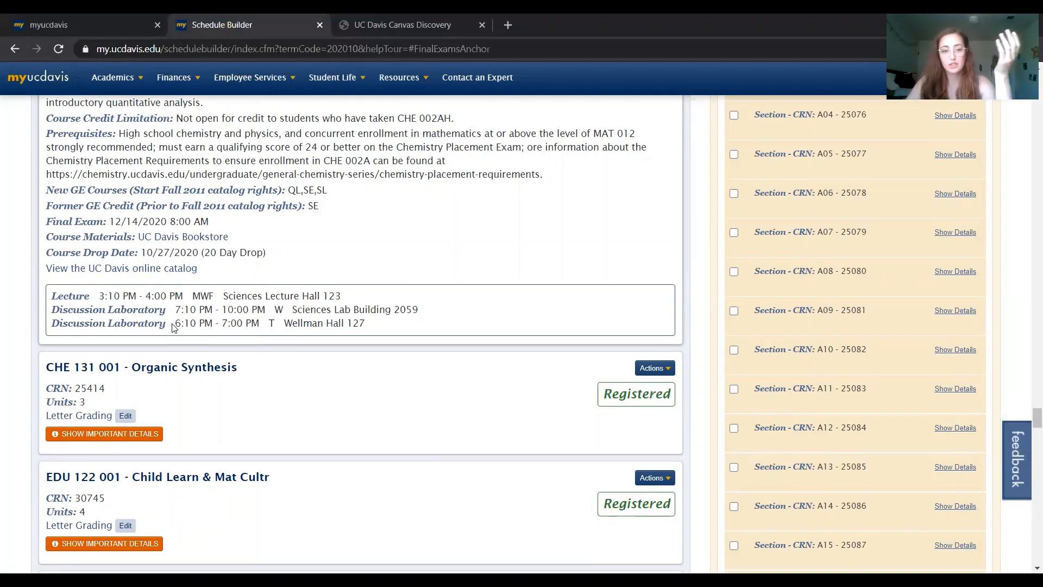
scroll(up, 3)
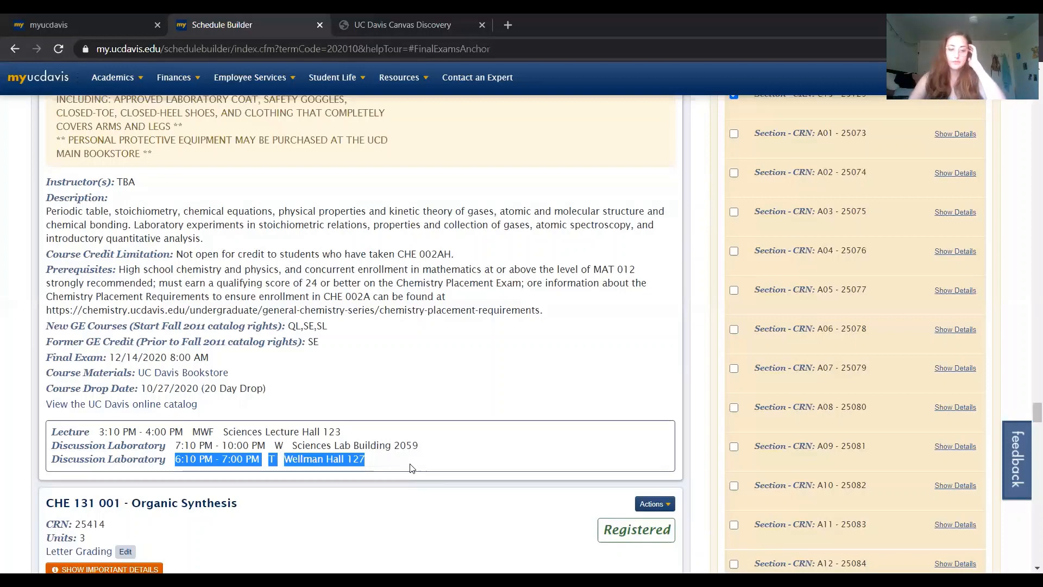
scroll(down, 3)
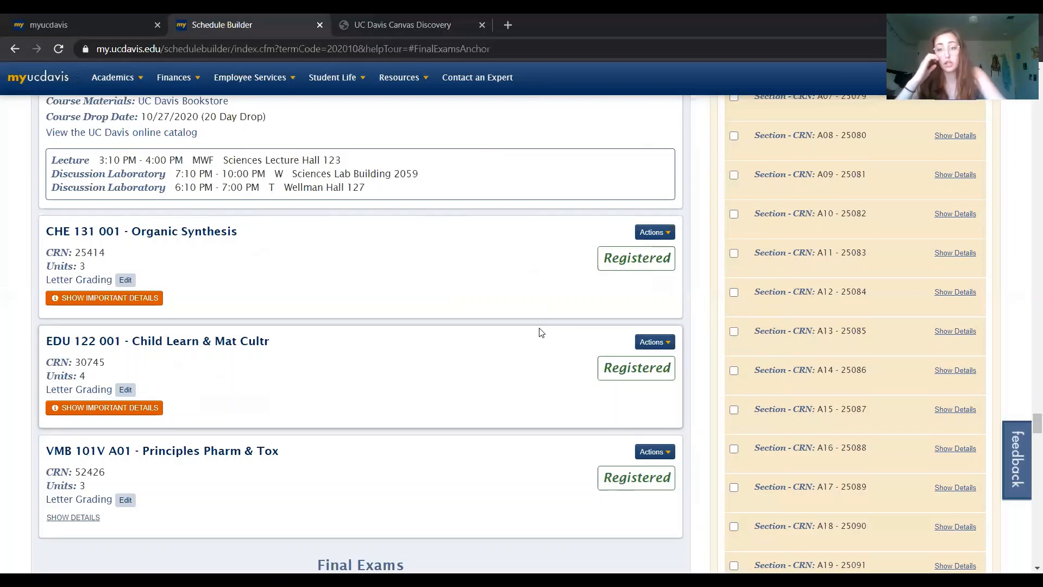
scroll(up, 3)
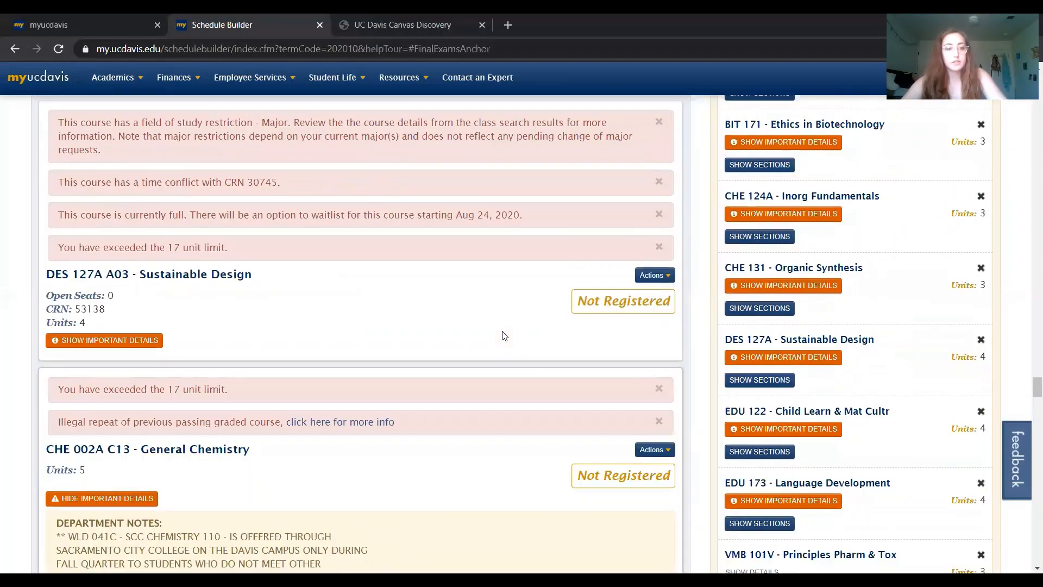
- Scroll up to the PHY 105A 001 entry with its unmet prerequisite notice
scroll(up, 3)
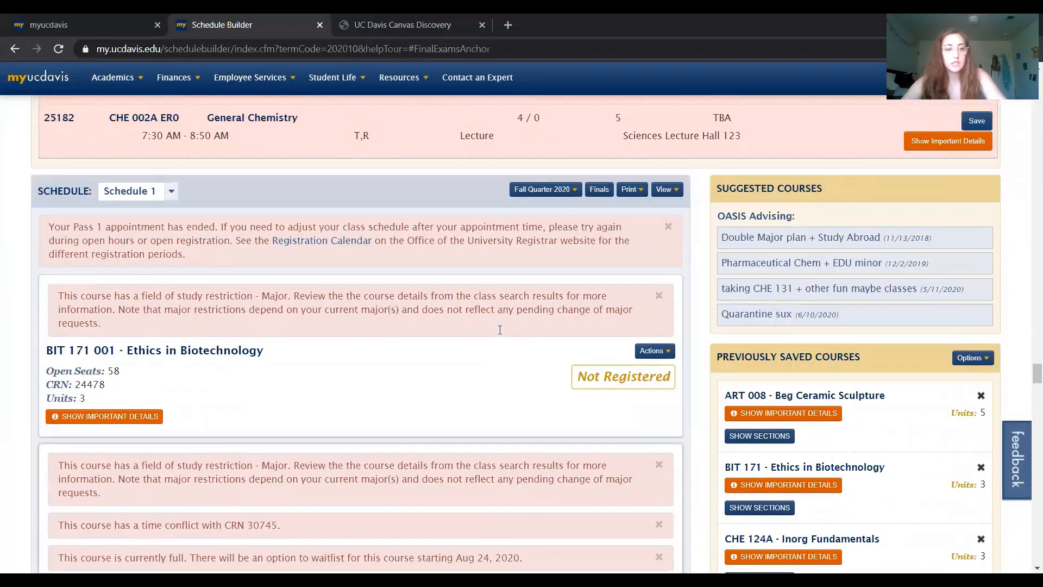
mouse_move(501, 335)
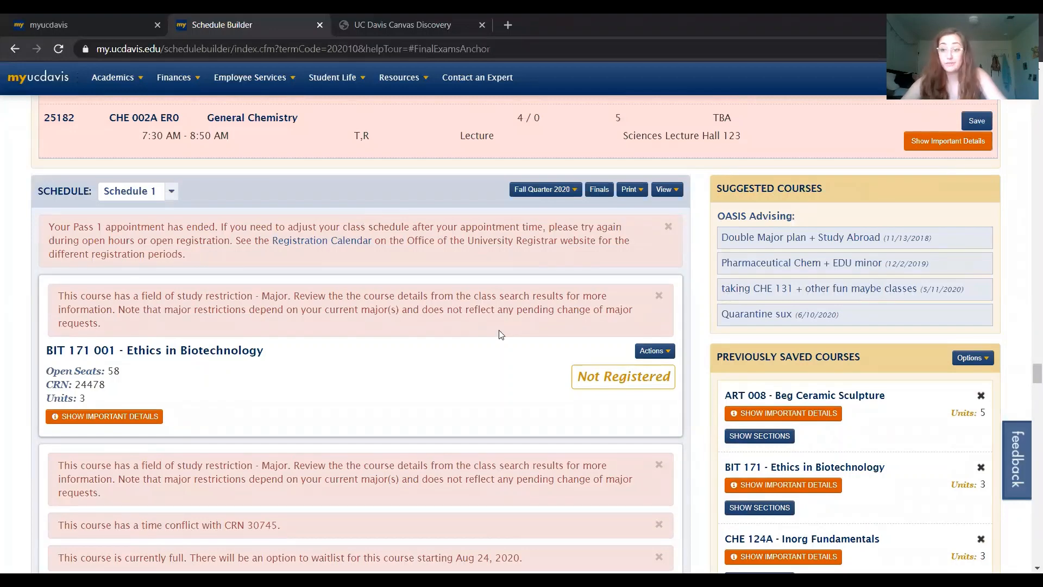
scroll(up, 3)
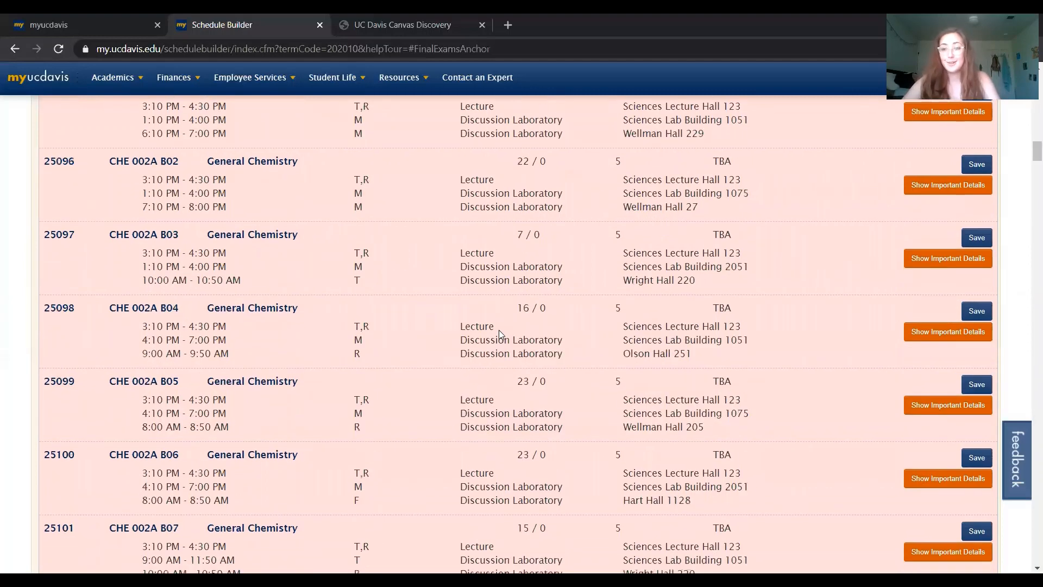
scroll(up, 3)
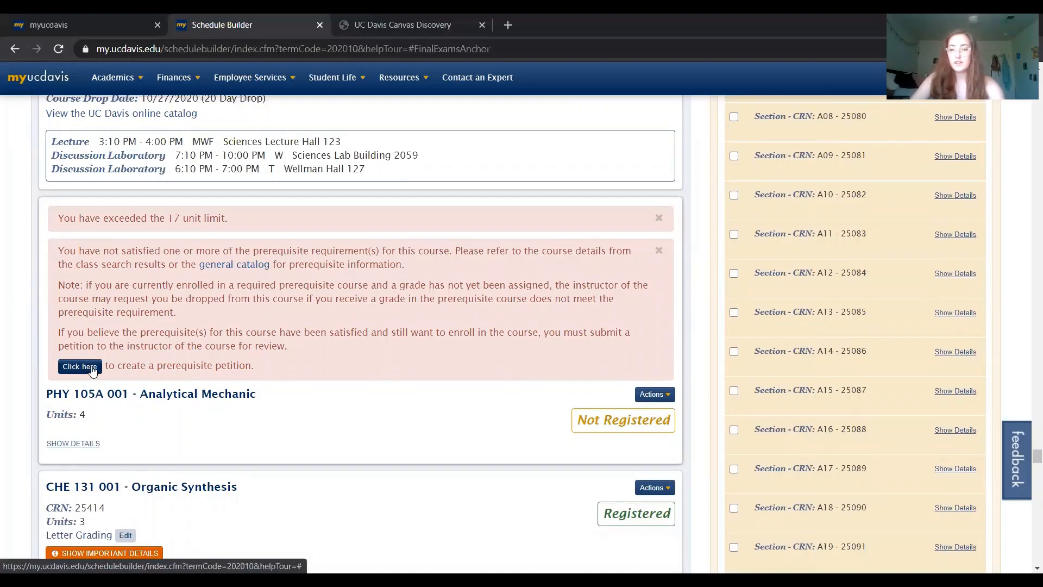
mouse_move(280, 371)
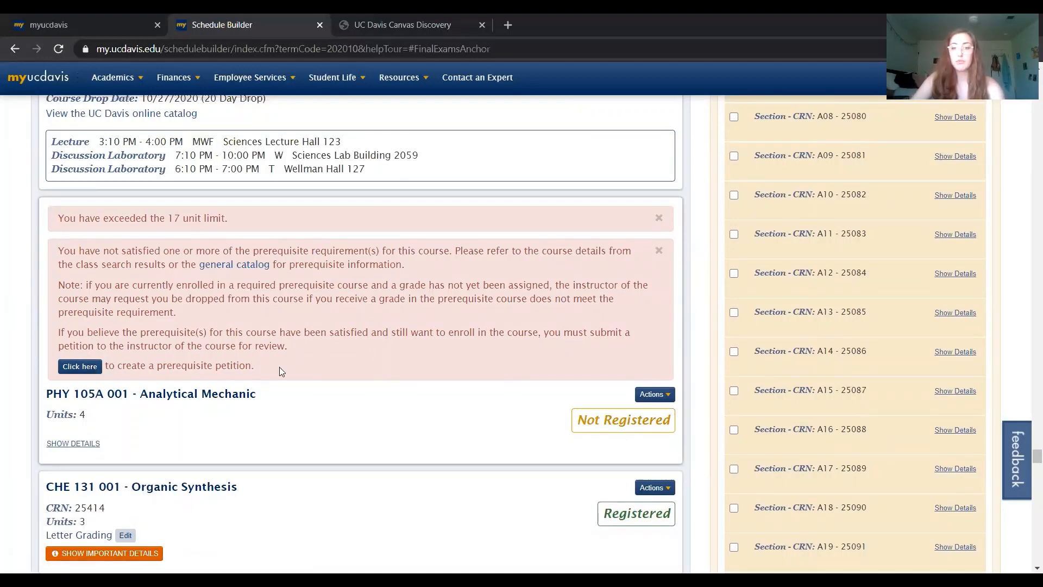
- Open the PHY 105A prerequisite petition, try the comments field, then cancel it unsubmitted
click(79, 366)
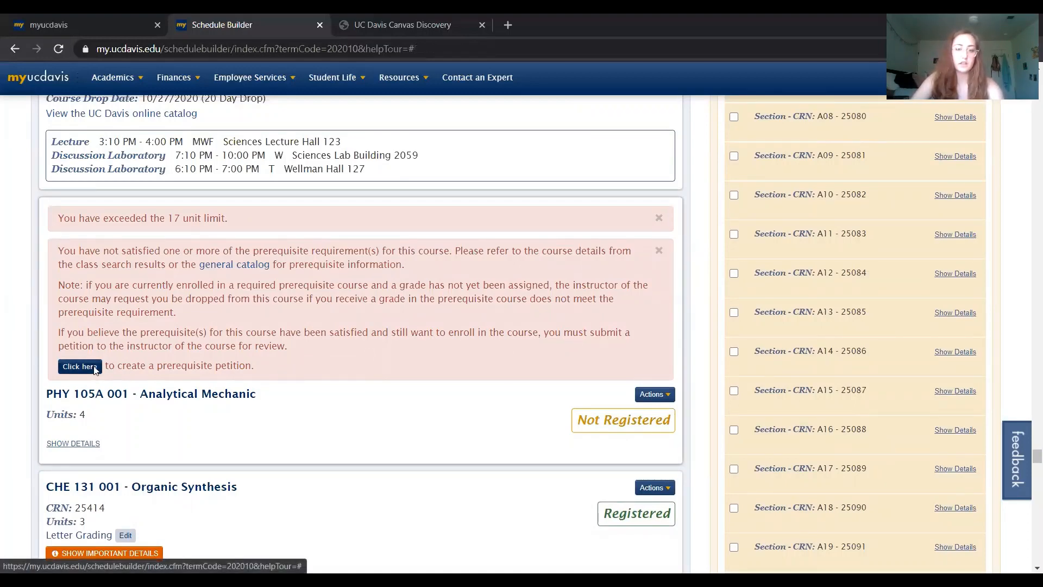
click(79, 367)
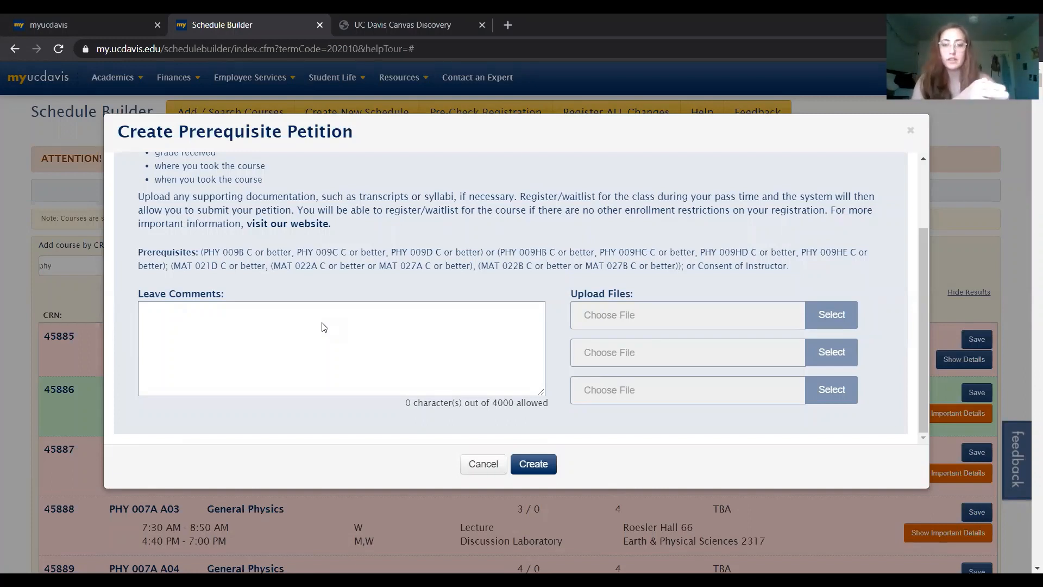
click(323, 322)
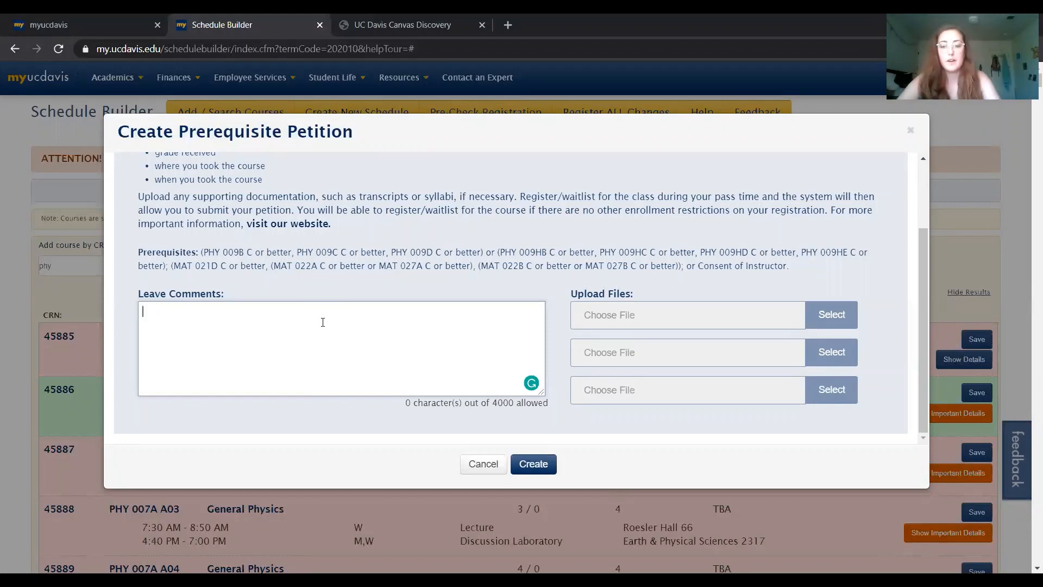
mouse_move(191, 263)
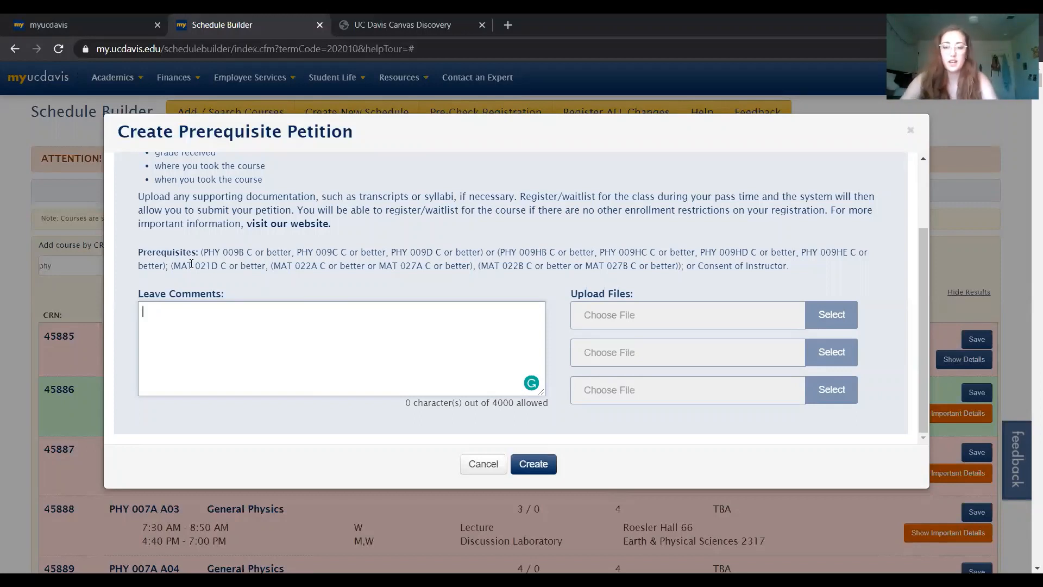
click(483, 463)
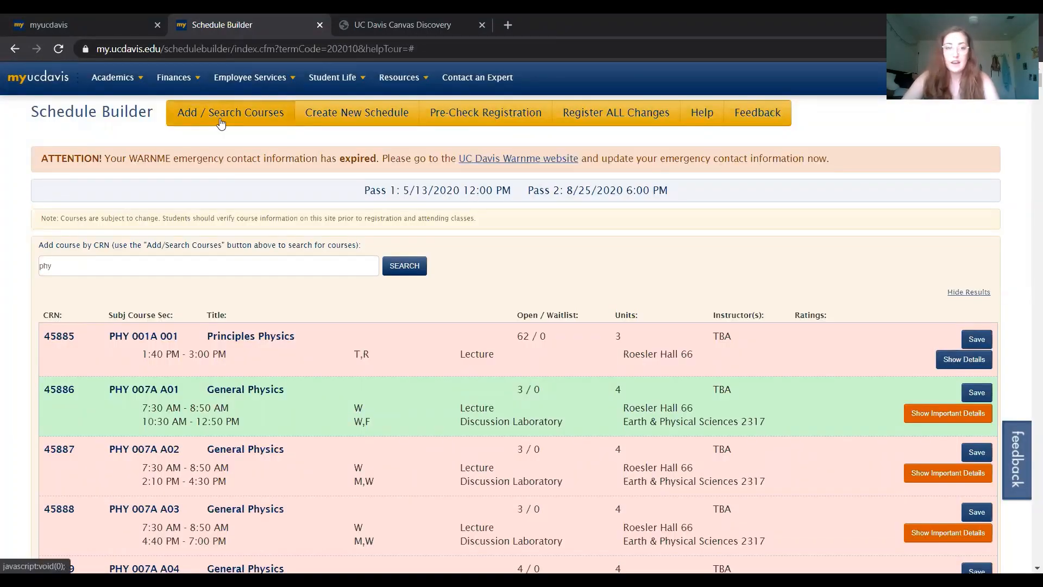
- Bring up the Add / Search Courses form from the toolbar
click(229, 112)
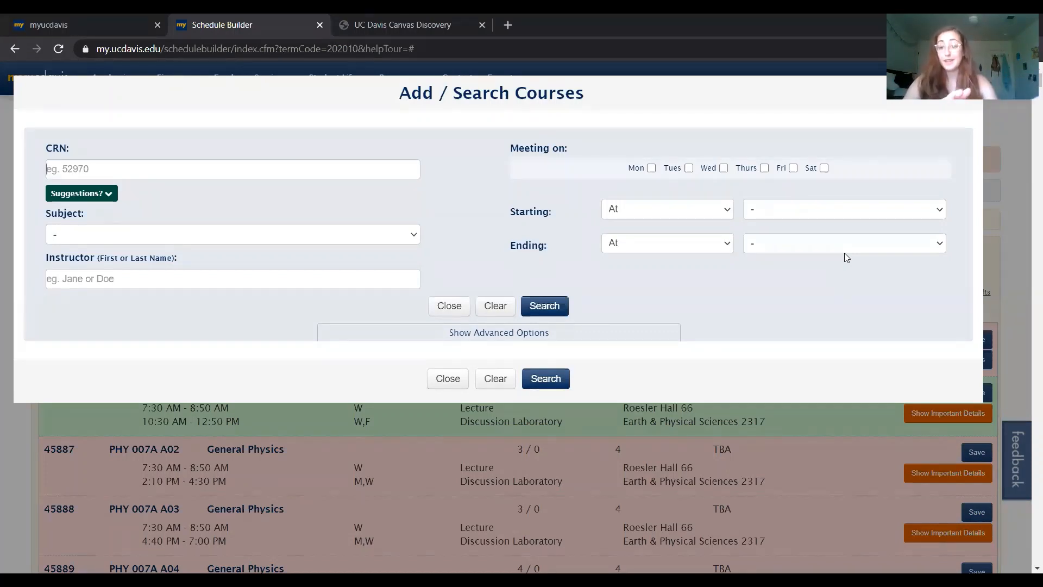
- Leave Subject at '-' and tick Tues and Thurs under Meeting on
click(232, 233)
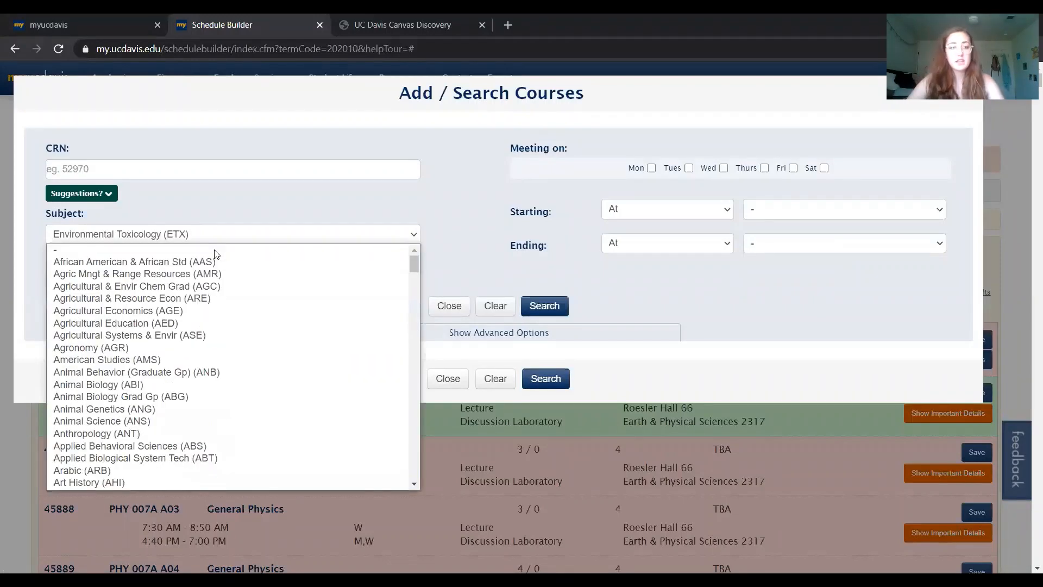
click(55, 249)
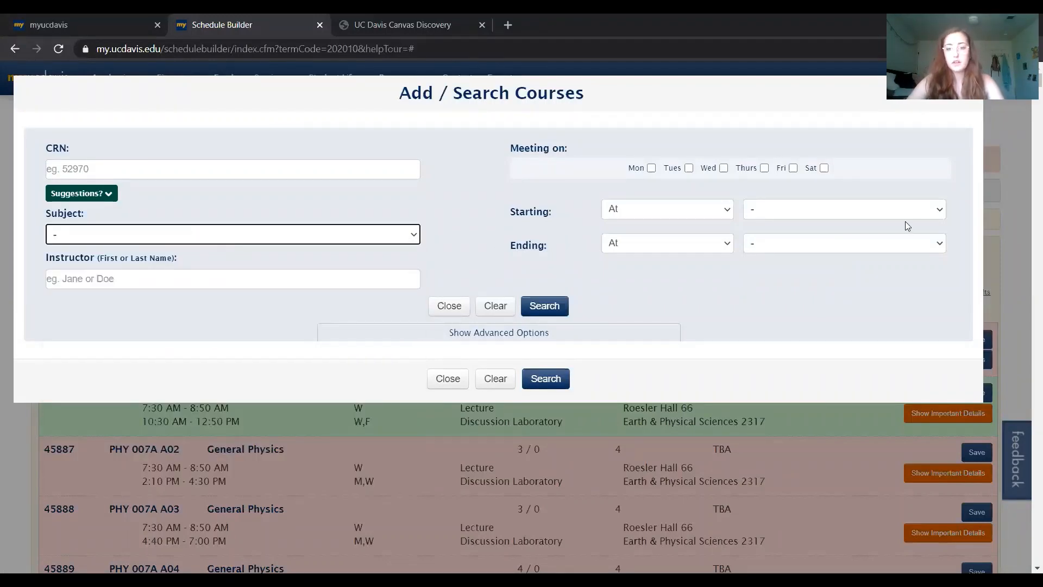
mouse_move(688, 185)
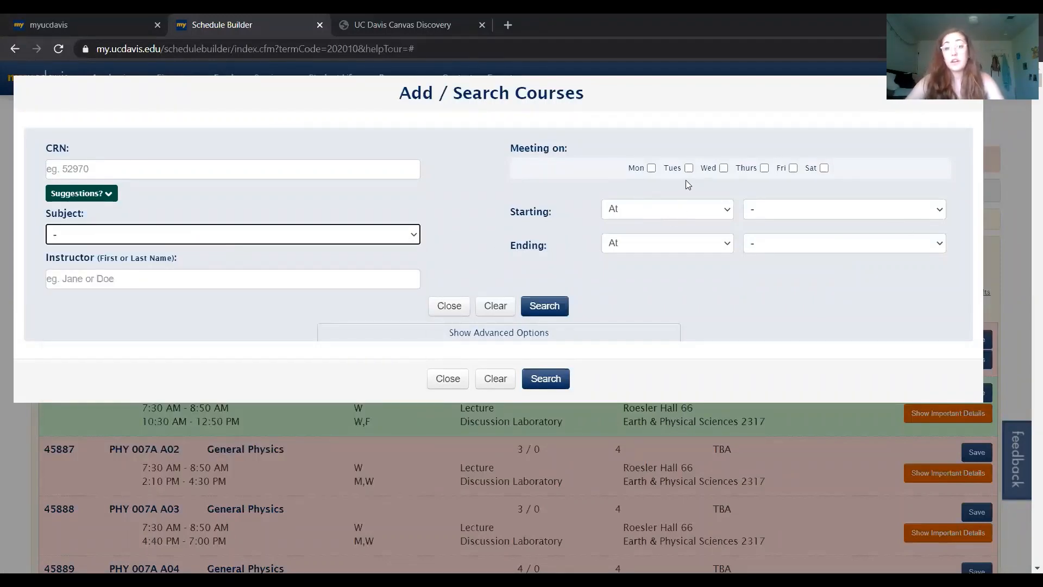
mouse_move(694, 175)
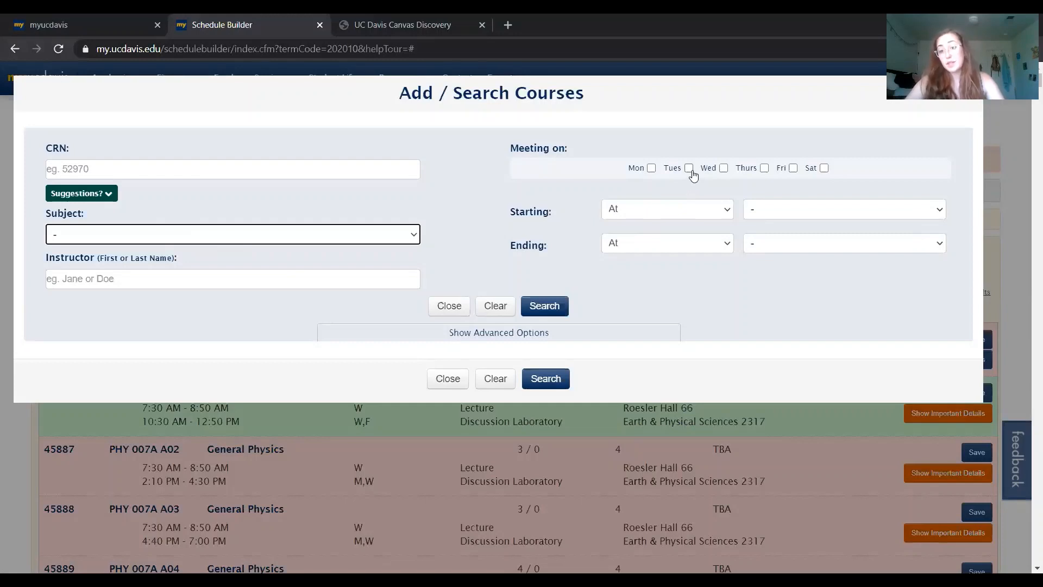
click(689, 168)
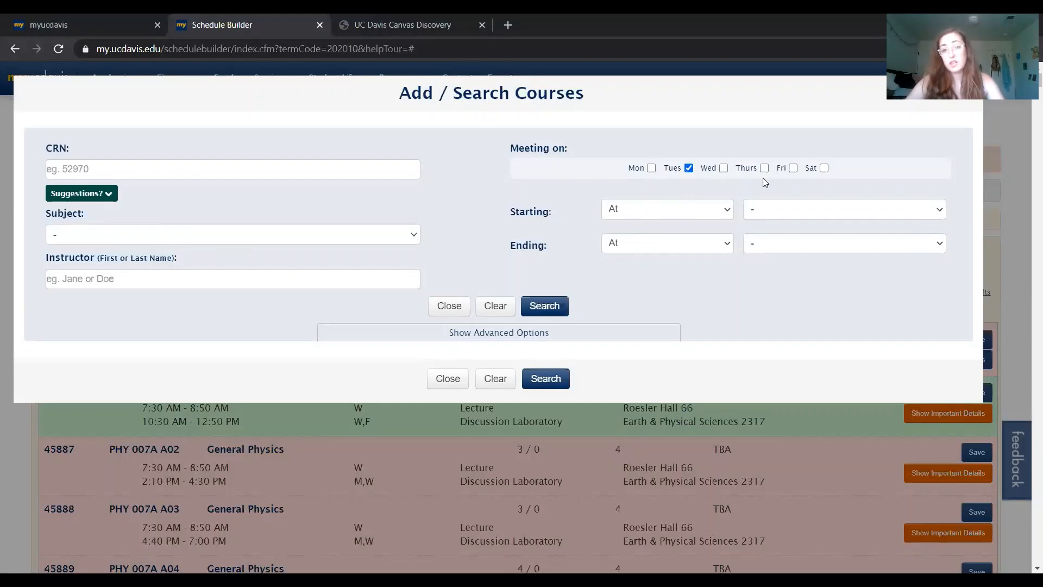
click(764, 167)
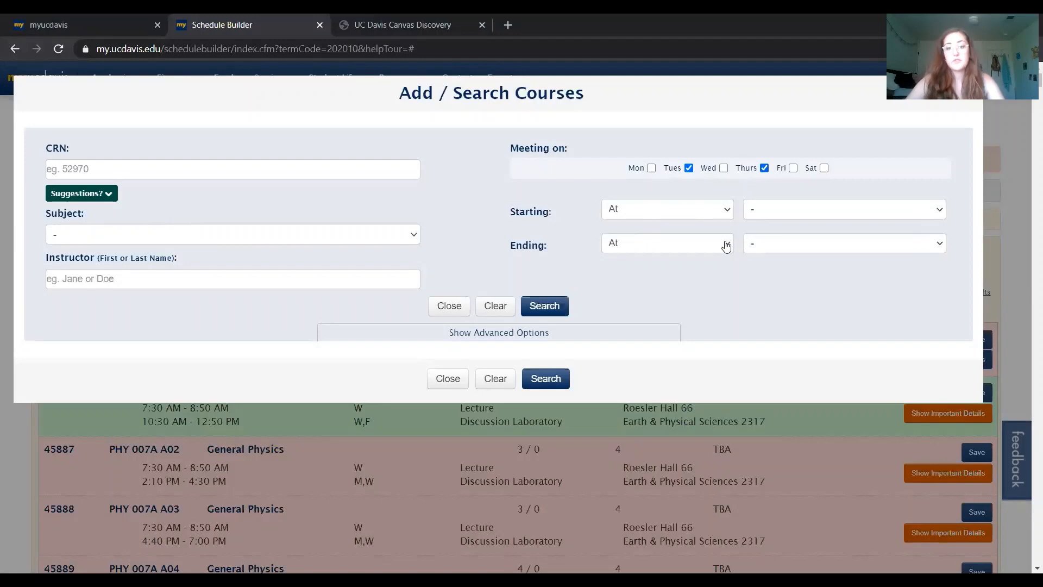
mouse_move(704, 281)
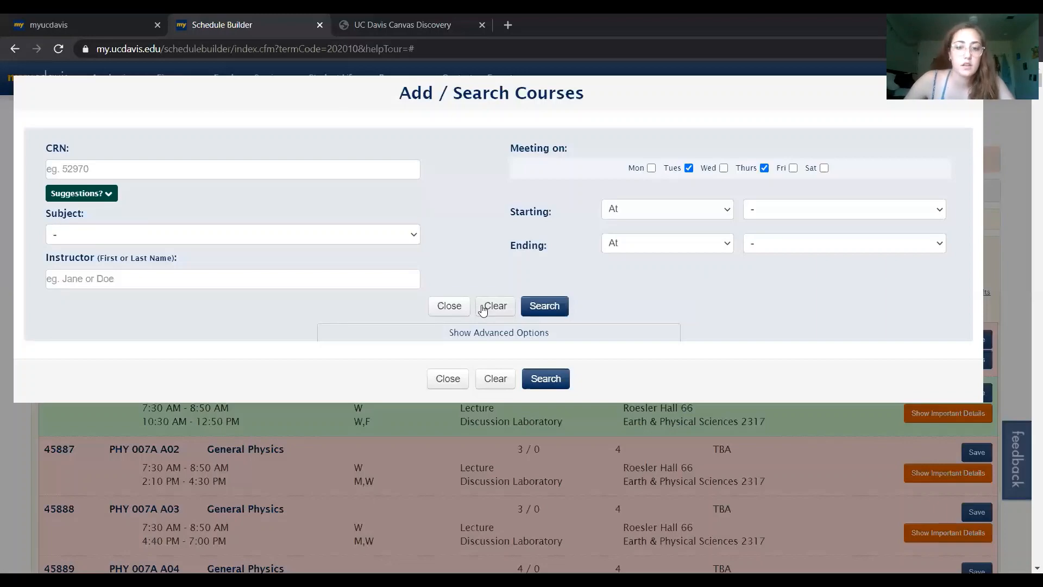
- Expand Advanced Options to browse the former and new GE checkboxes, then close the search dialog
click(498, 333)
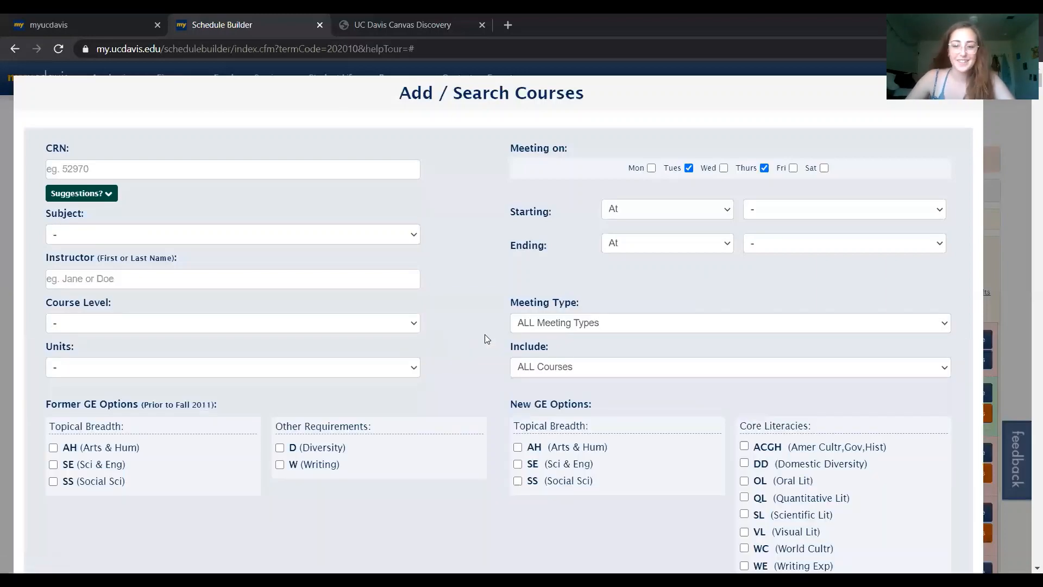
scroll(down, 3)
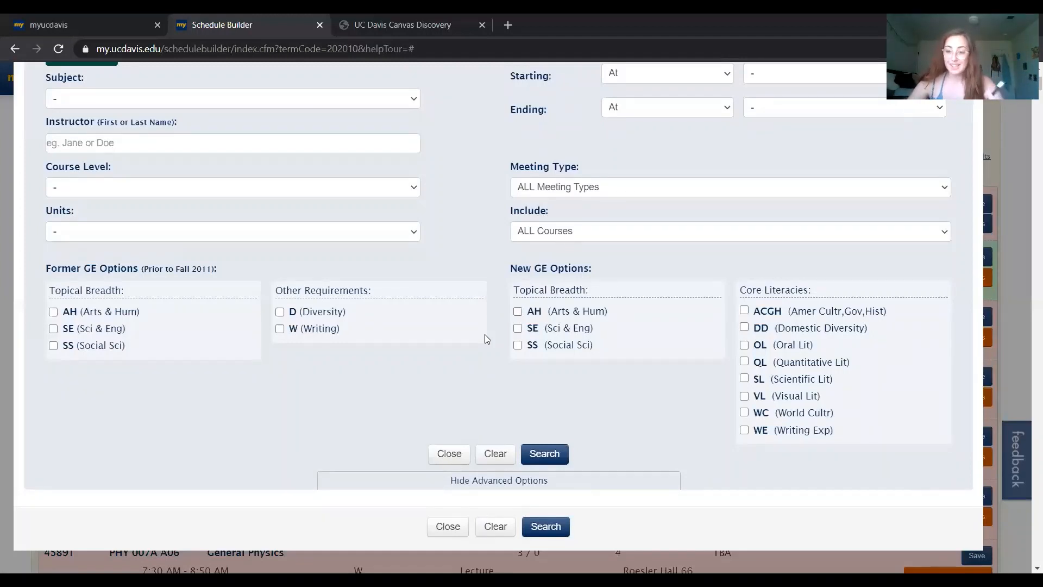
mouse_move(430, 248)
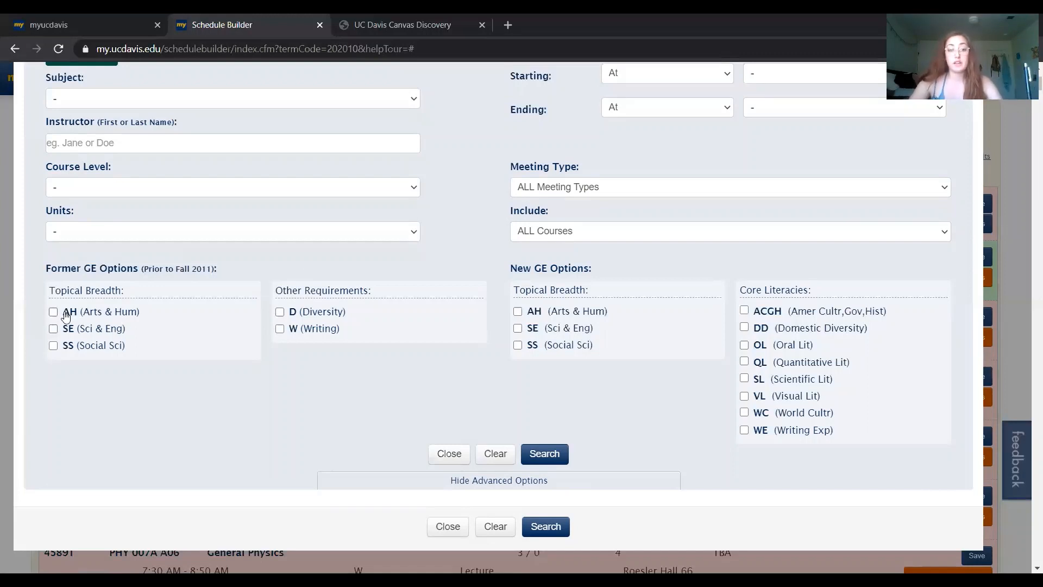
mouse_move(78, 353)
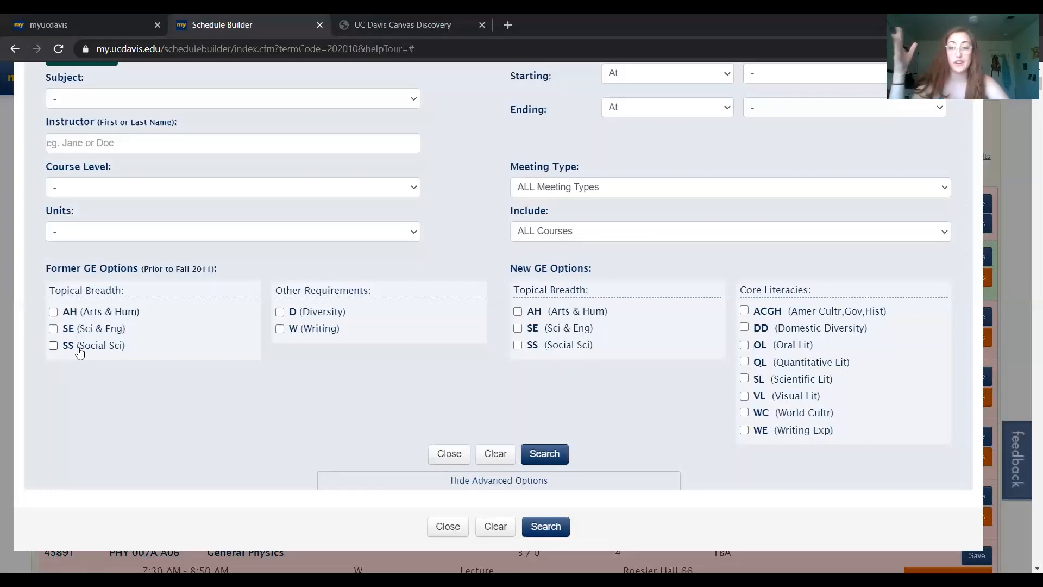
scroll(down, 3)
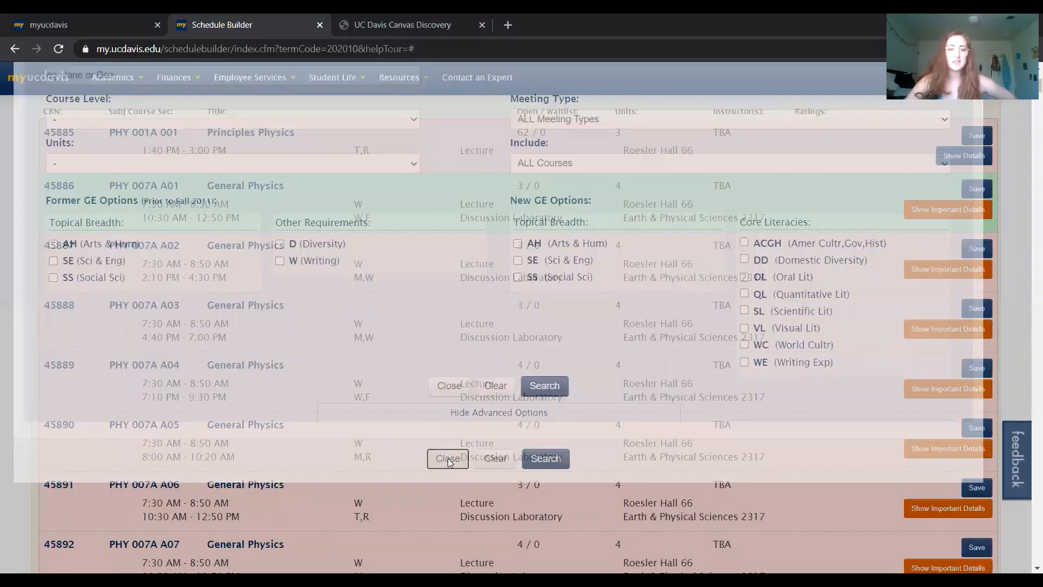
click(447, 458)
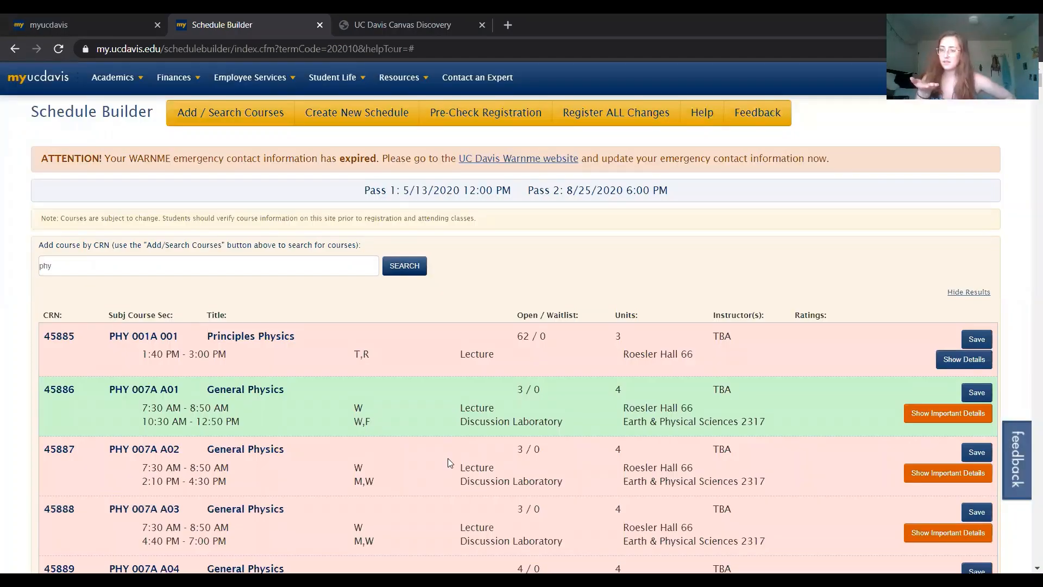